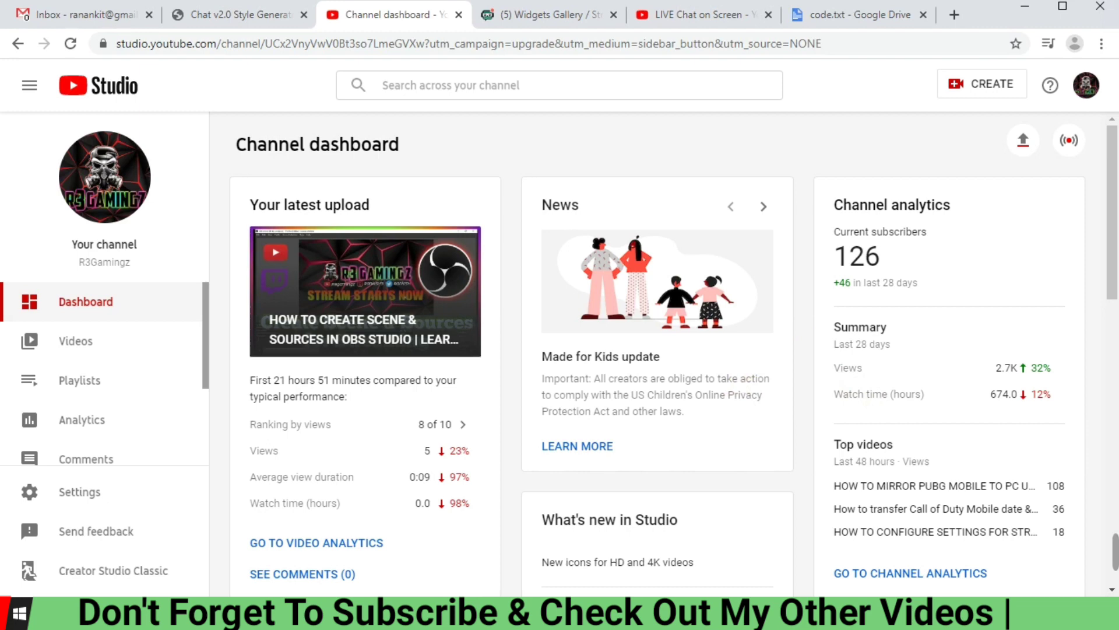
{"action": "mouse_move", "coordinate": [717, 313]}
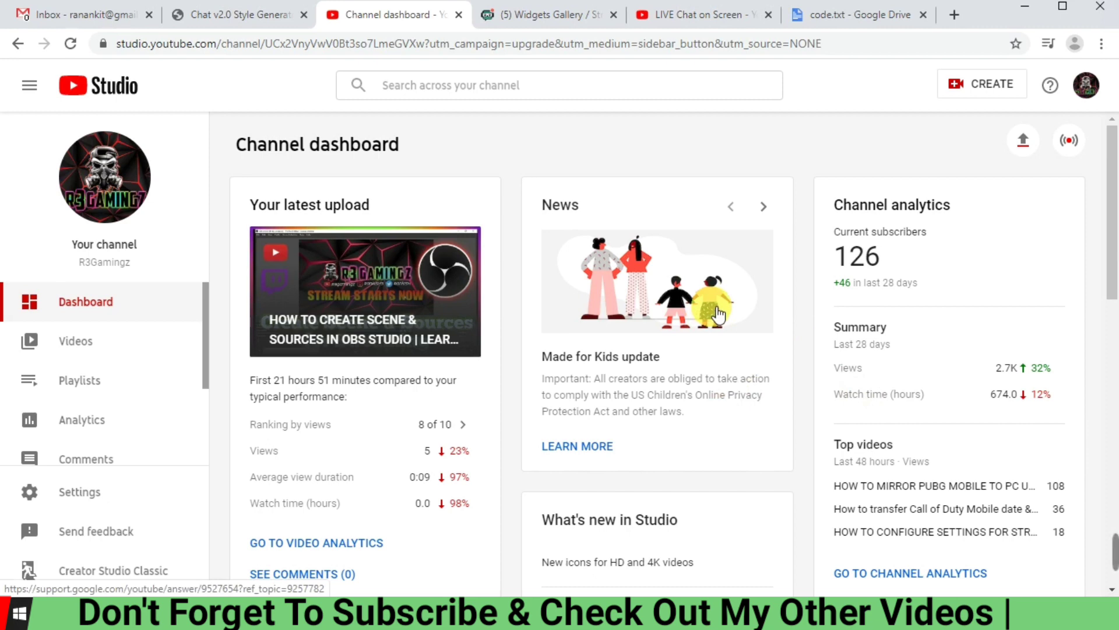
{"action": "mouse_move", "coordinate": [523, 282]}
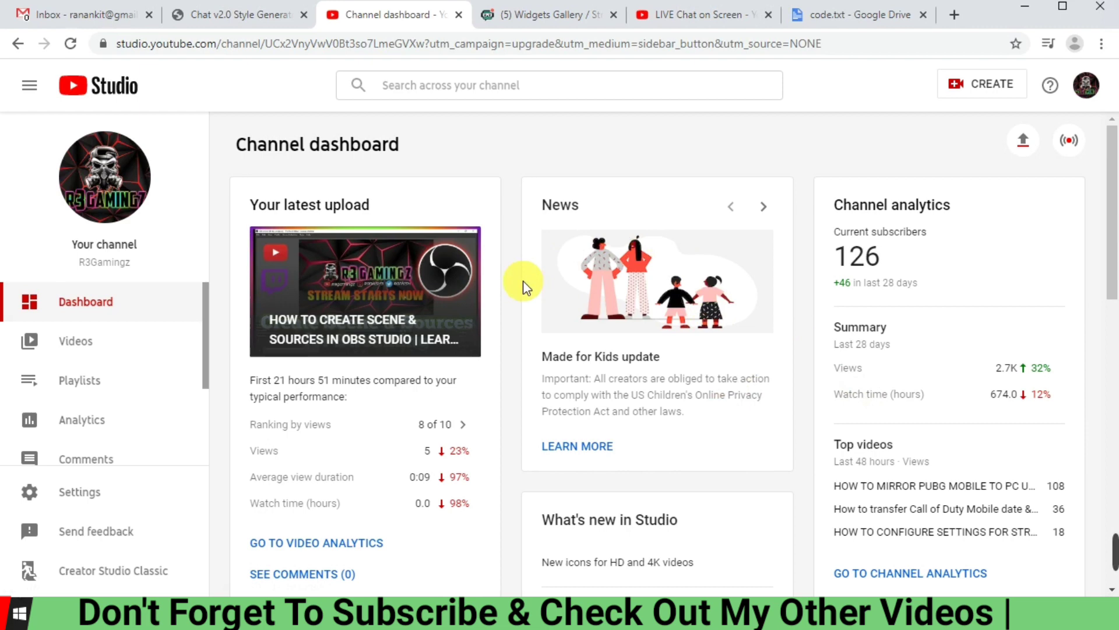
{"action": "mouse_move", "coordinate": [862, 7]}
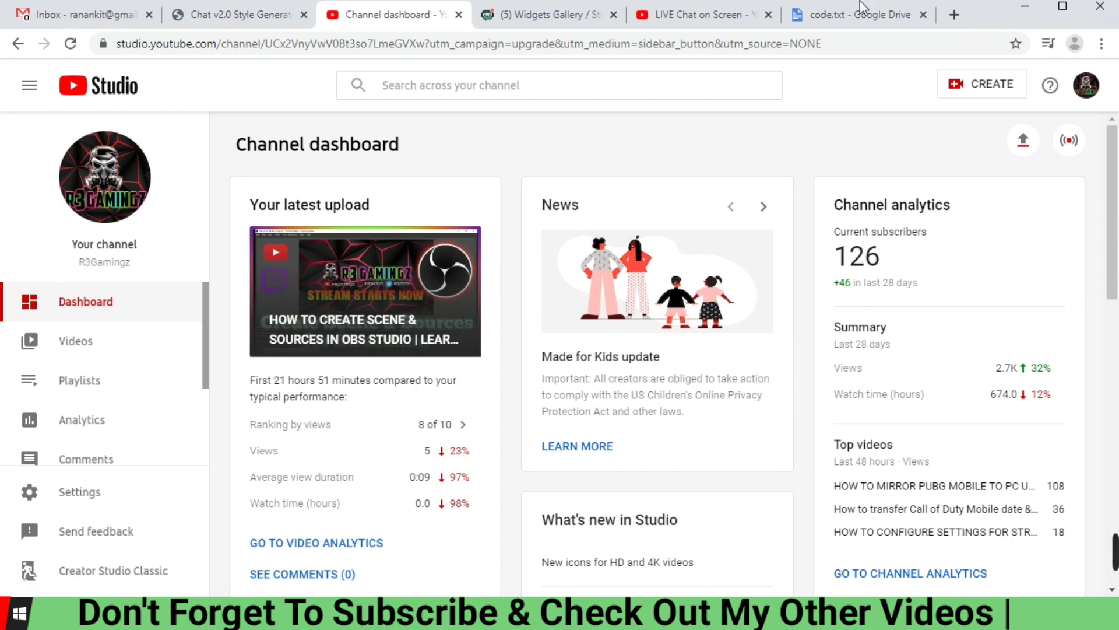
{"action": "mouse_move", "coordinate": [699, 14]}
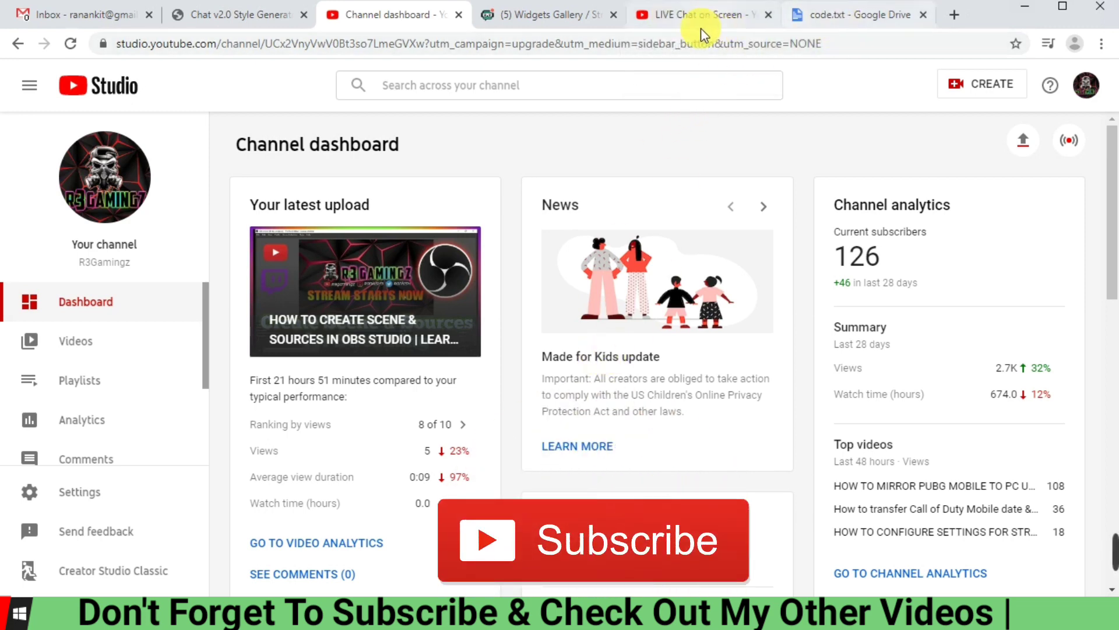
- Glance at the LIVE Chat on Screen reference video, then return to the channel dashboard
{"action": "left_click", "coordinate": [700, 14]}
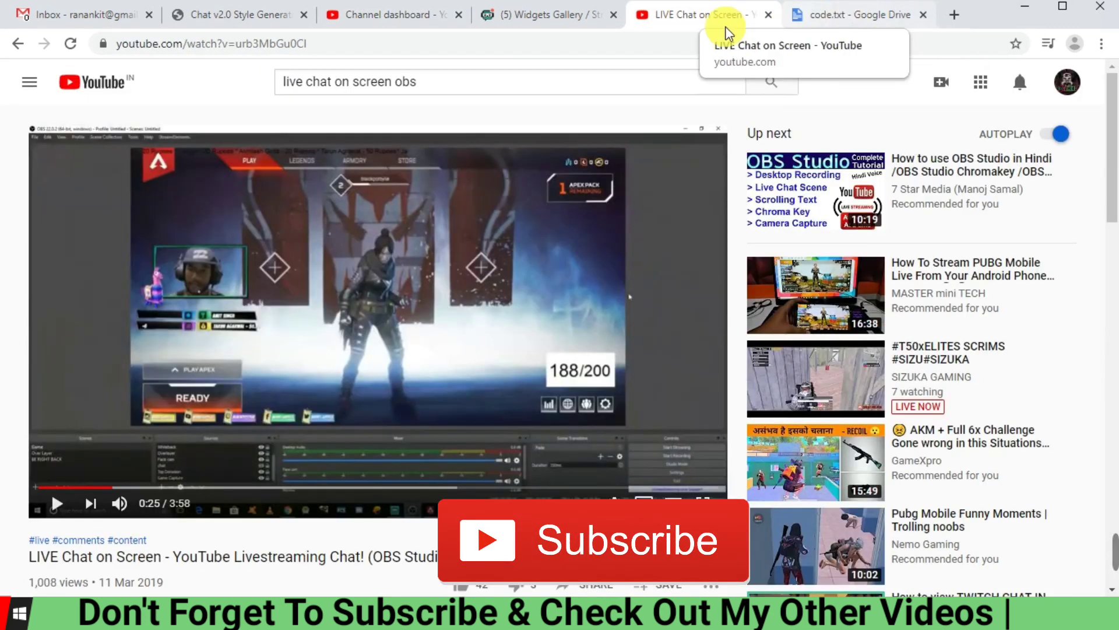
{"action": "left_click", "coordinate": [389, 14]}
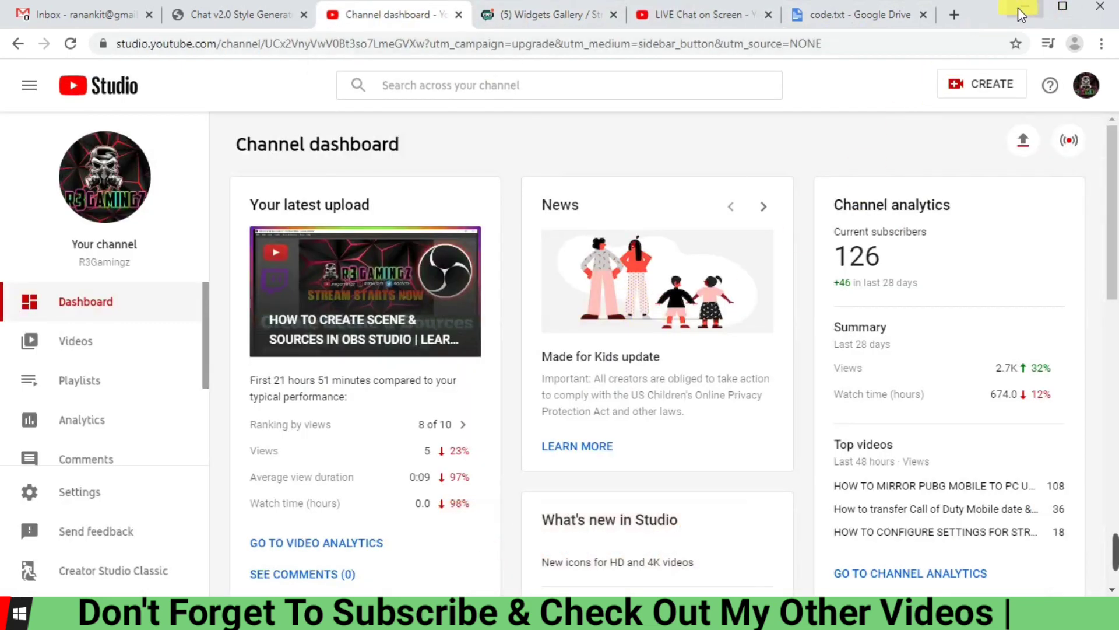
{"action": "left_click", "coordinate": [1017, 10]}
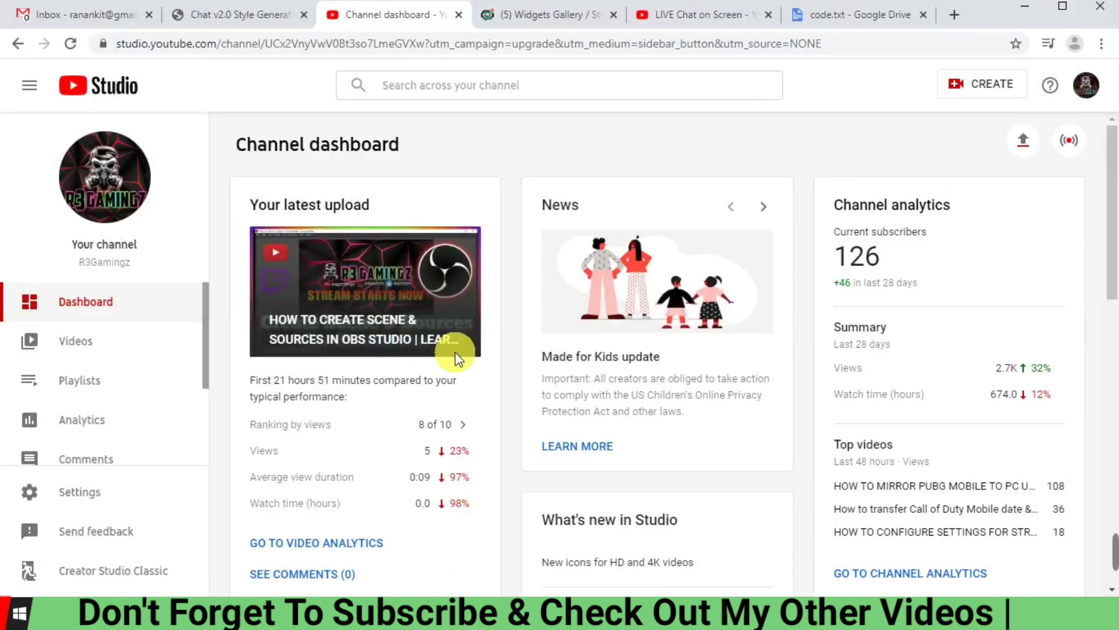
{"action": "mouse_move", "coordinate": [497, 395]}
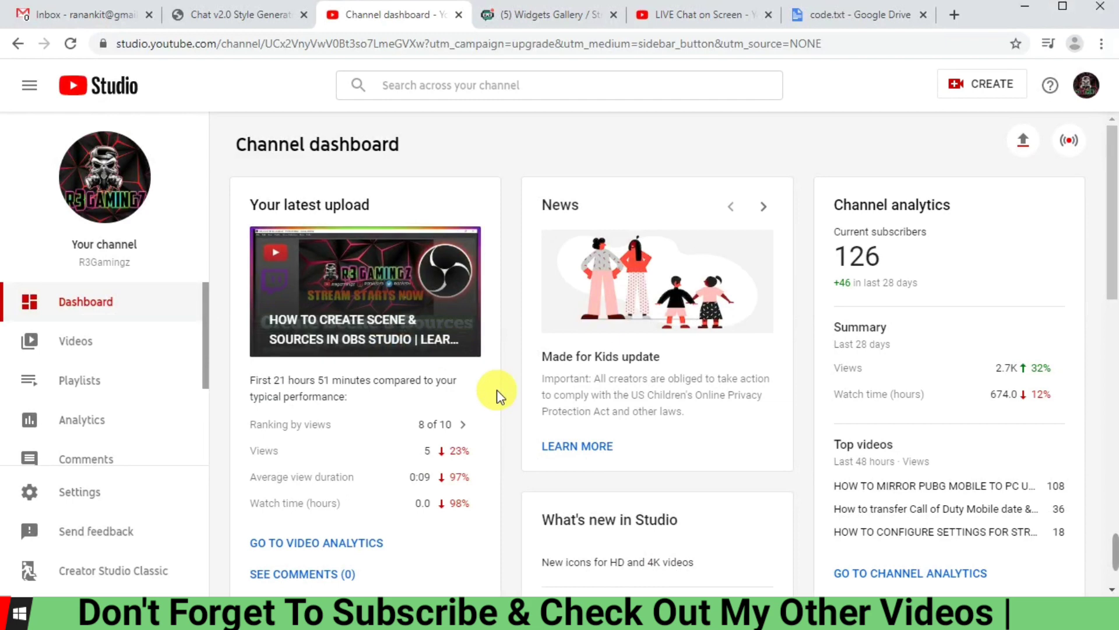
{"action": "mouse_move", "coordinate": [1024, 140]}
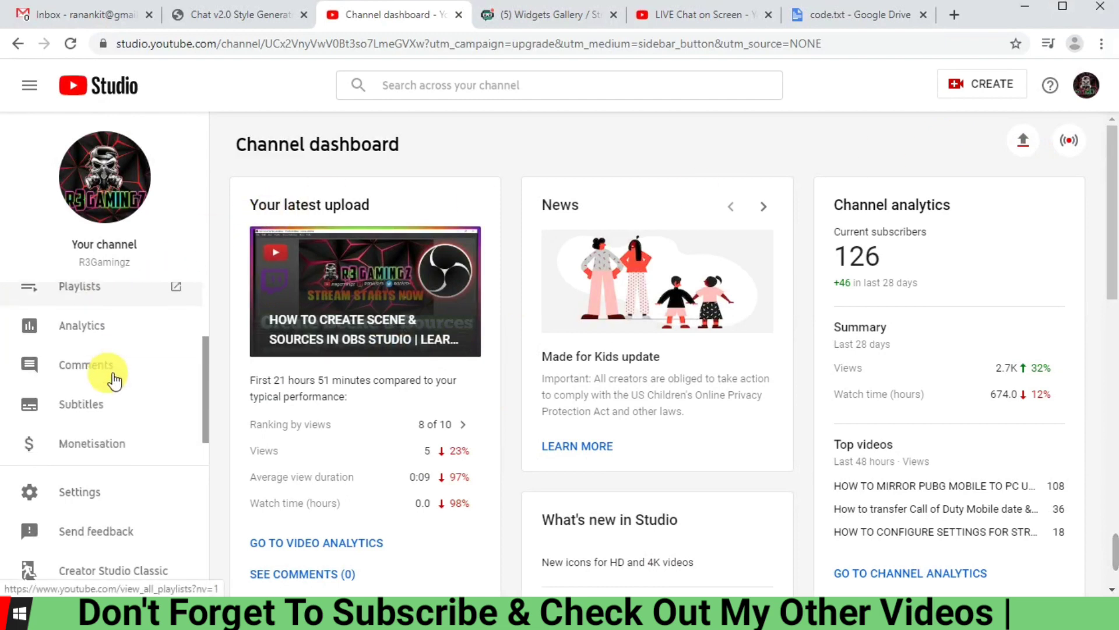
{"action": "scroll", "scroll_direction": "down", "scroll_amount": 3}
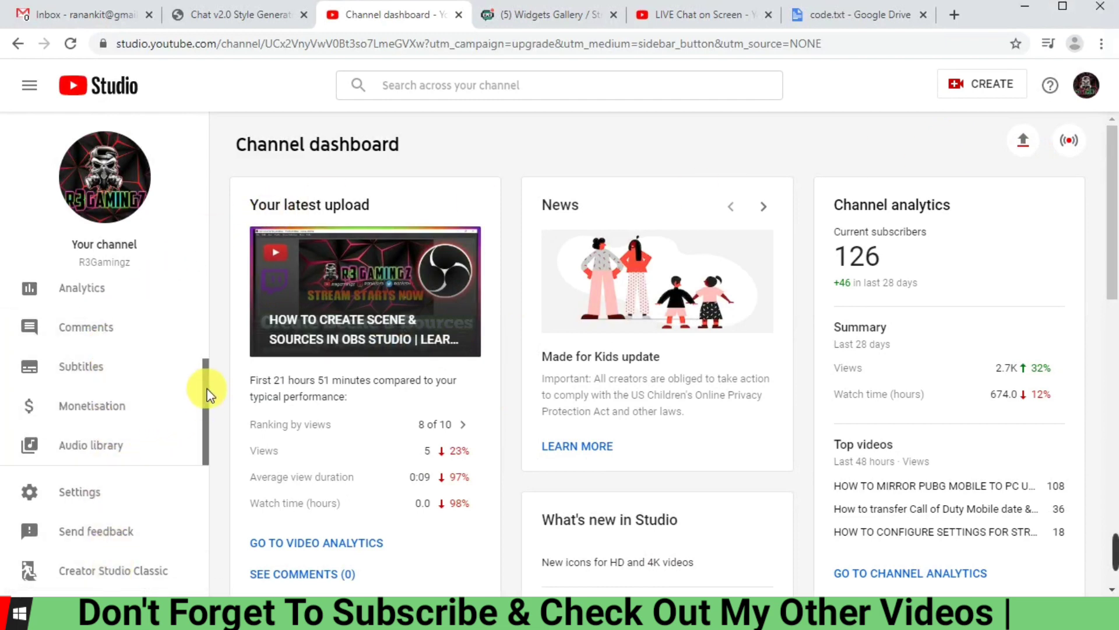
{"action": "scroll", "scroll_direction": "down", "scroll_amount": 3}
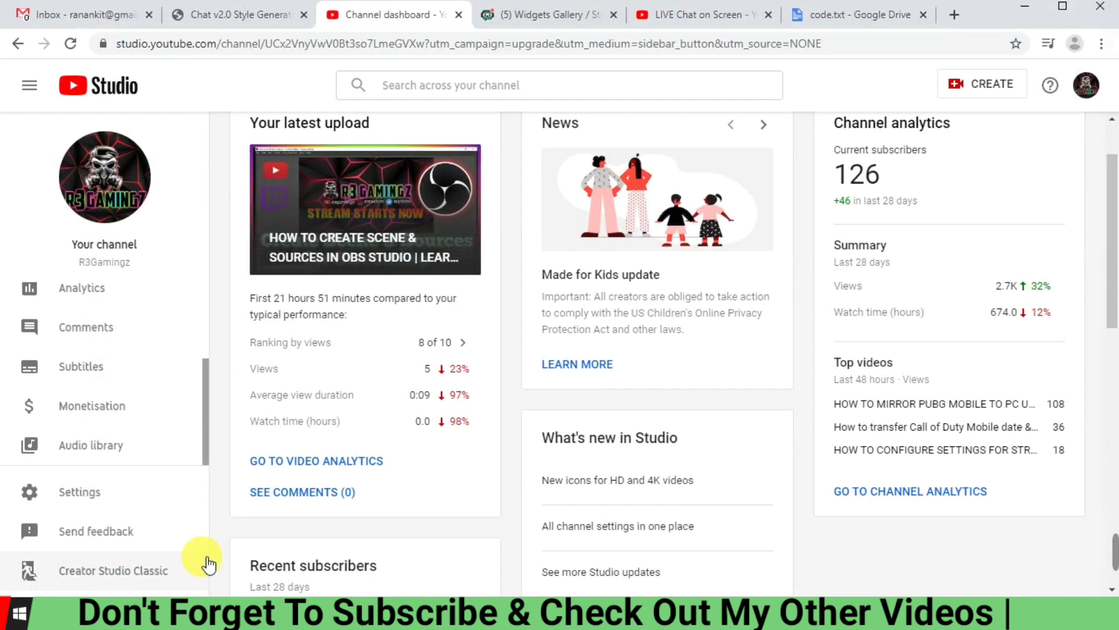
{"action": "mouse_move", "coordinate": [132, 578]}
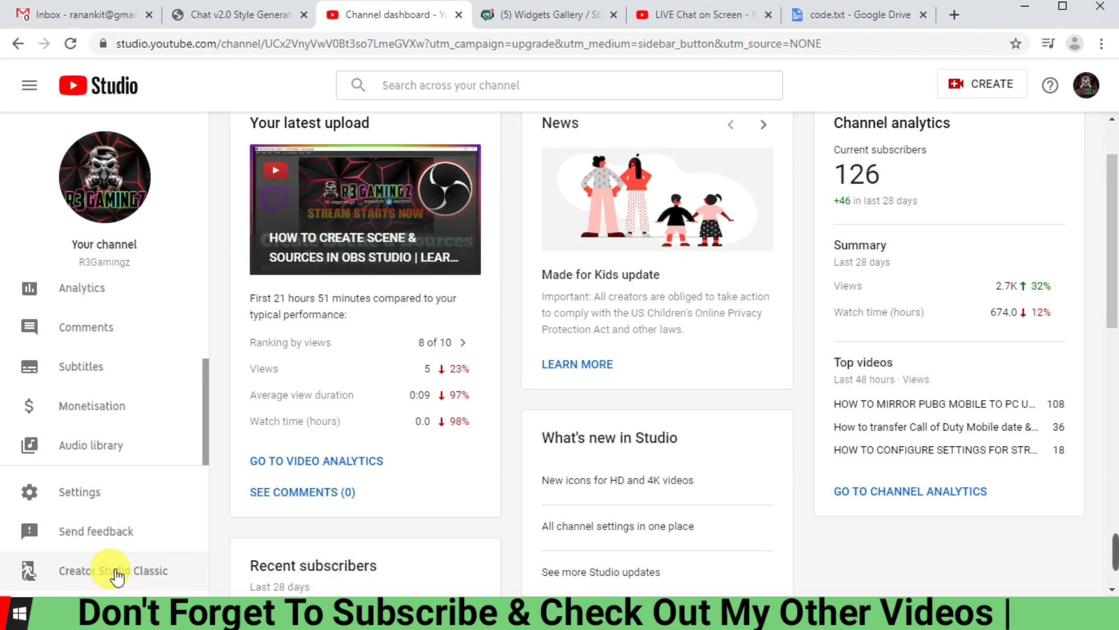
- Switch to Creator Studio Classic, skipping the beta feedback survey
{"action": "left_click", "coordinate": [112, 570]}
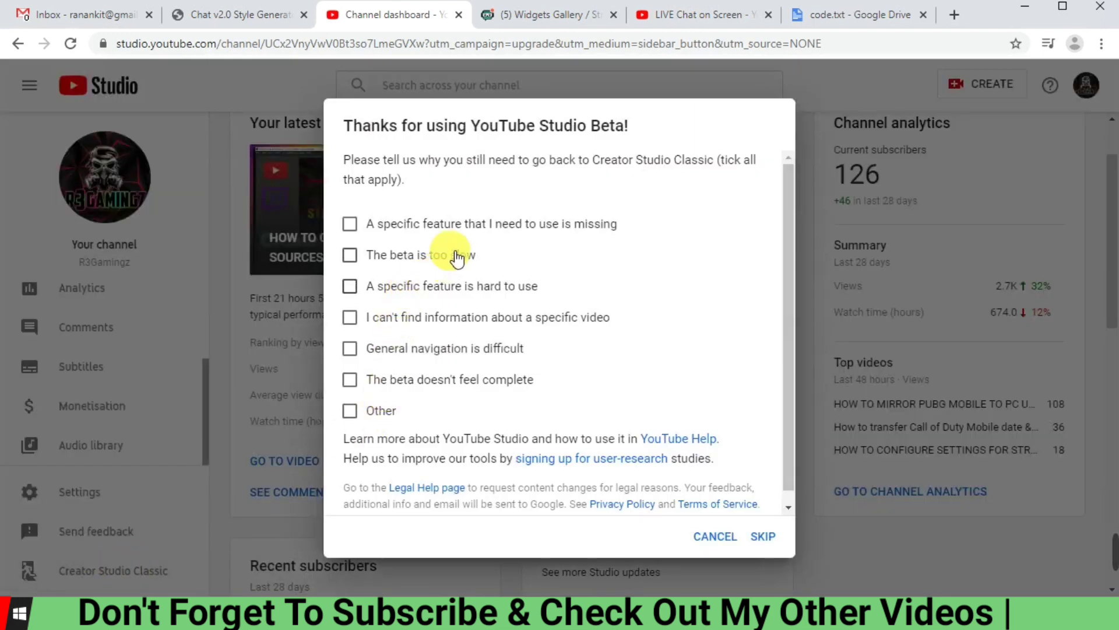
{"action": "scroll", "scroll_direction": "down", "scroll_amount": 3}
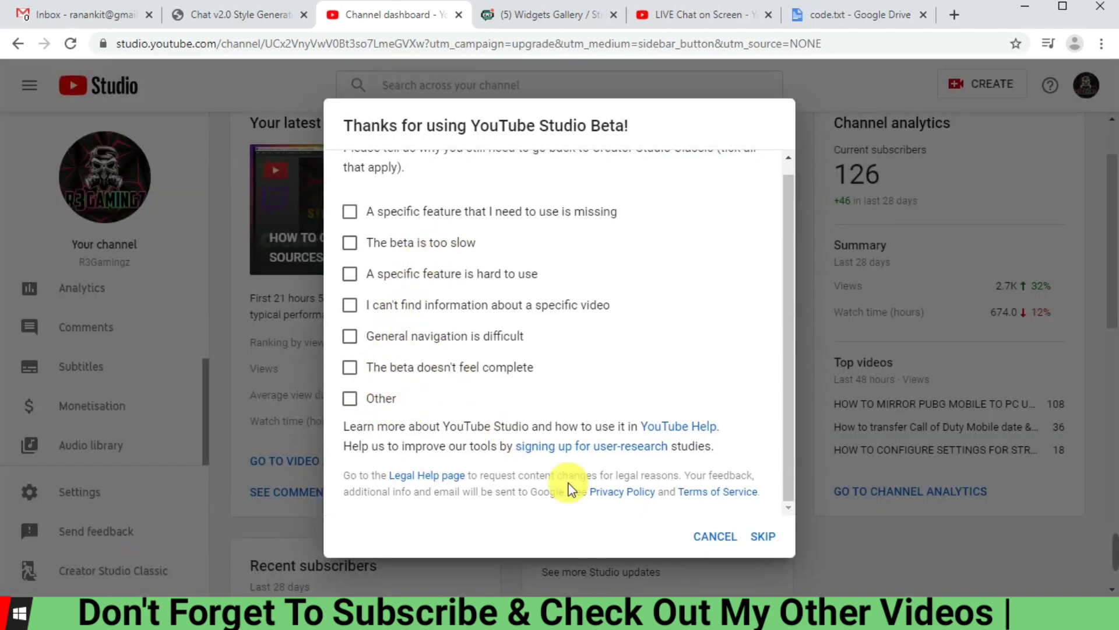
{"action": "mouse_move", "coordinate": [750, 550]}
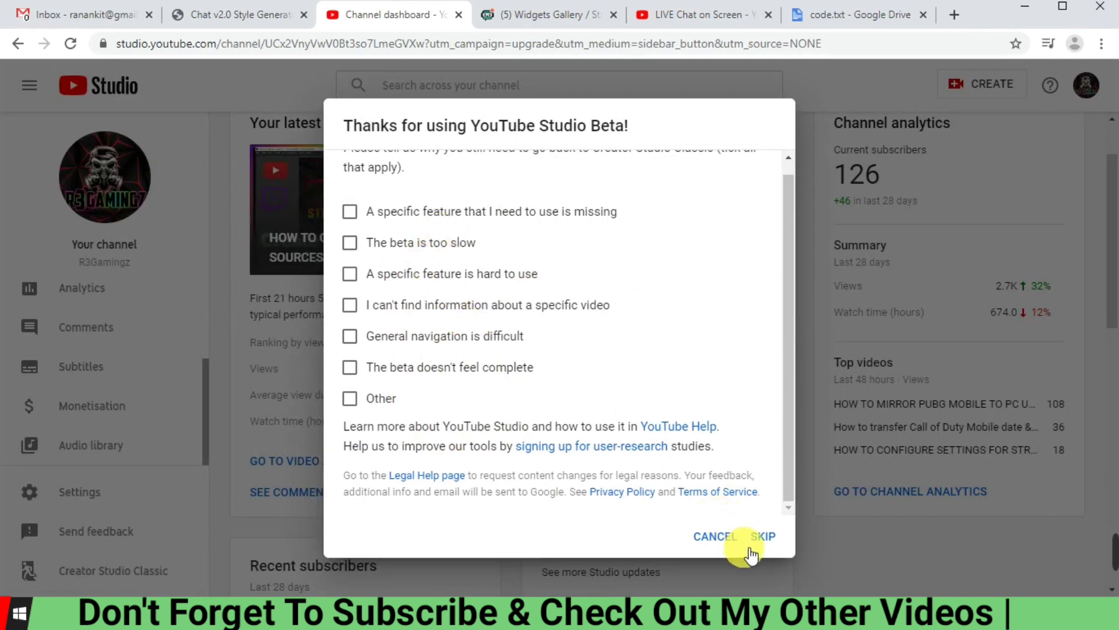
{"action": "left_click", "coordinate": [763, 536]}
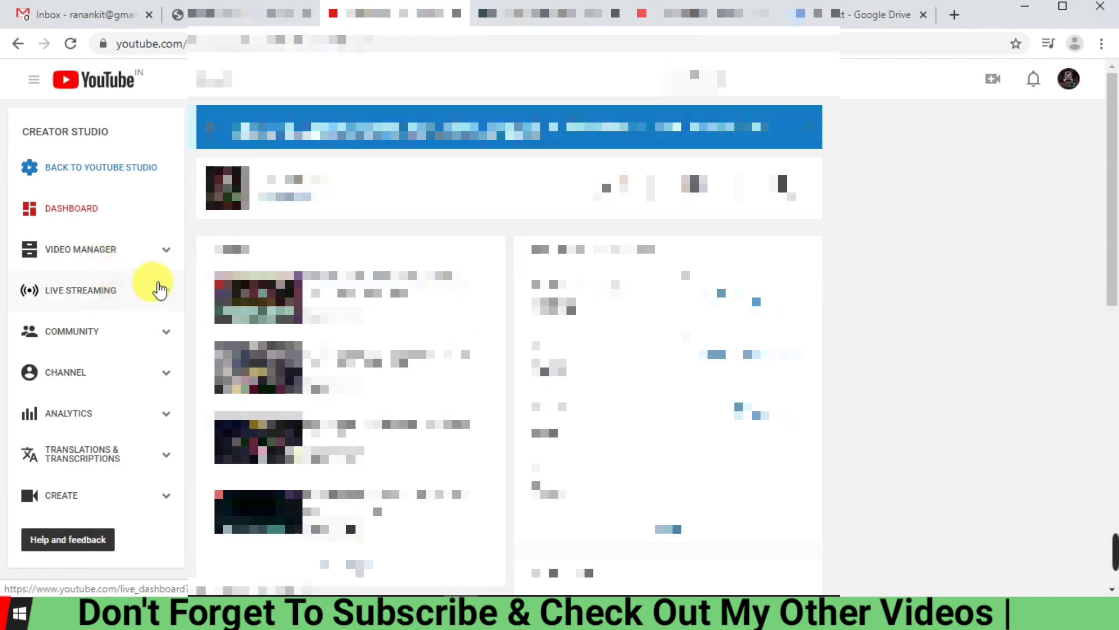
{"action": "mouse_move", "coordinate": [168, 295]}
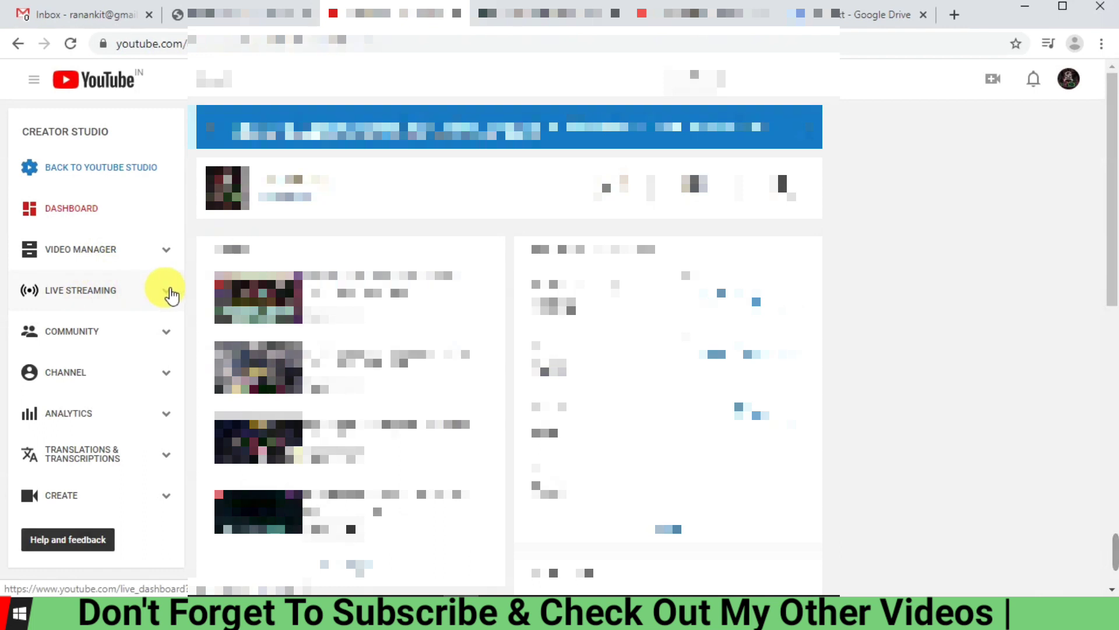
- Open the Live Streaming 'Stream now' dashboard and view the offline preview and live chat
{"action": "left_click", "coordinate": [80, 290]}
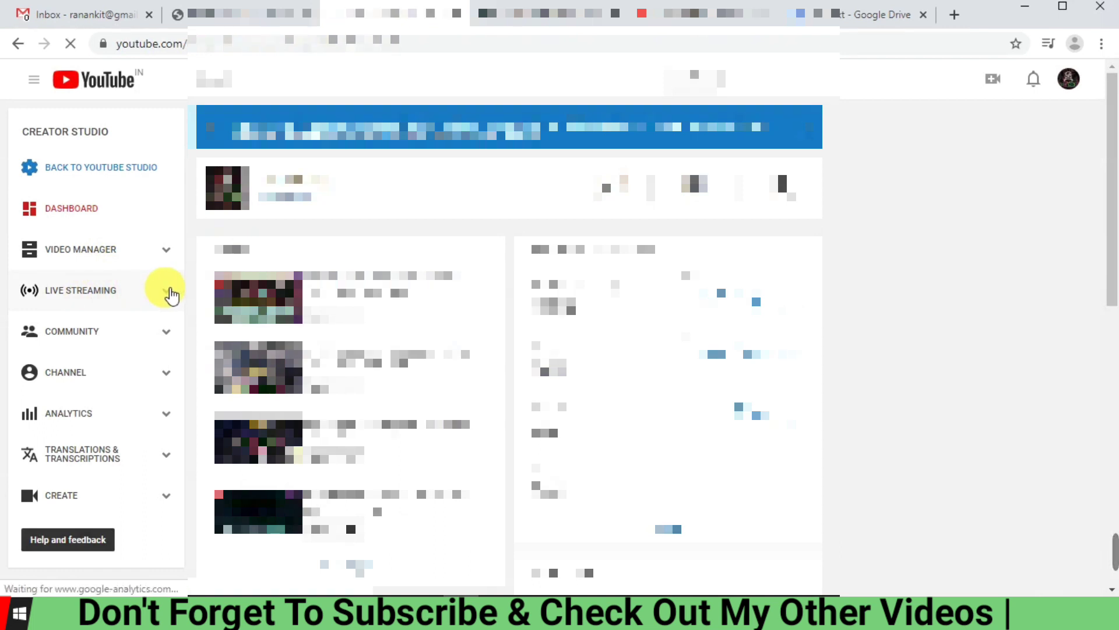
{"action": "left_click", "coordinate": [80, 289]}
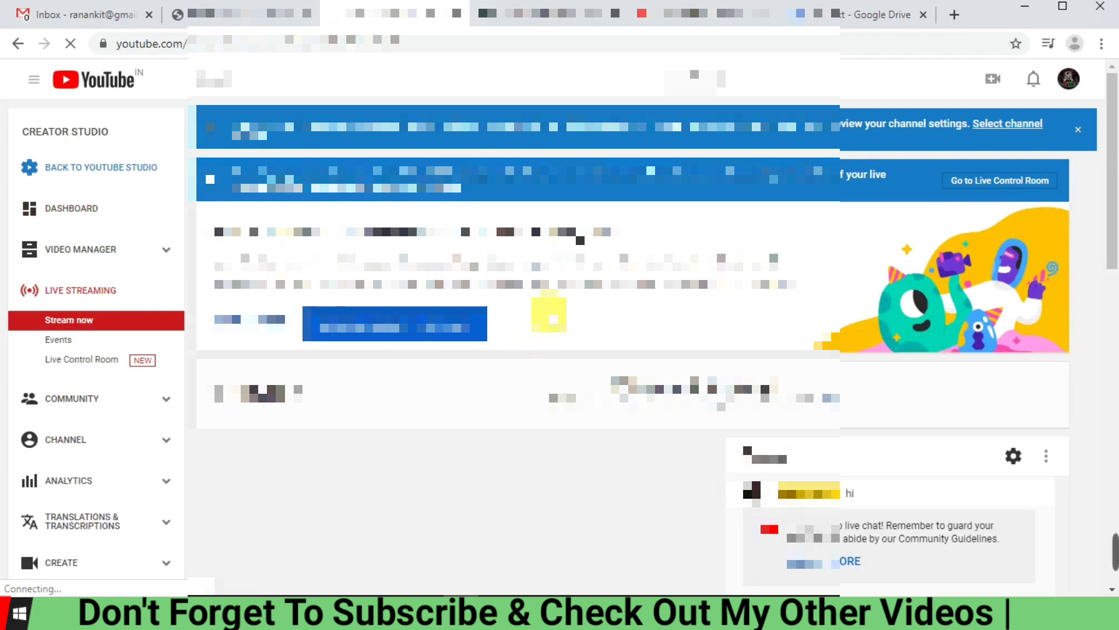
{"action": "scroll", "scroll_direction": "down", "scroll_amount": 3}
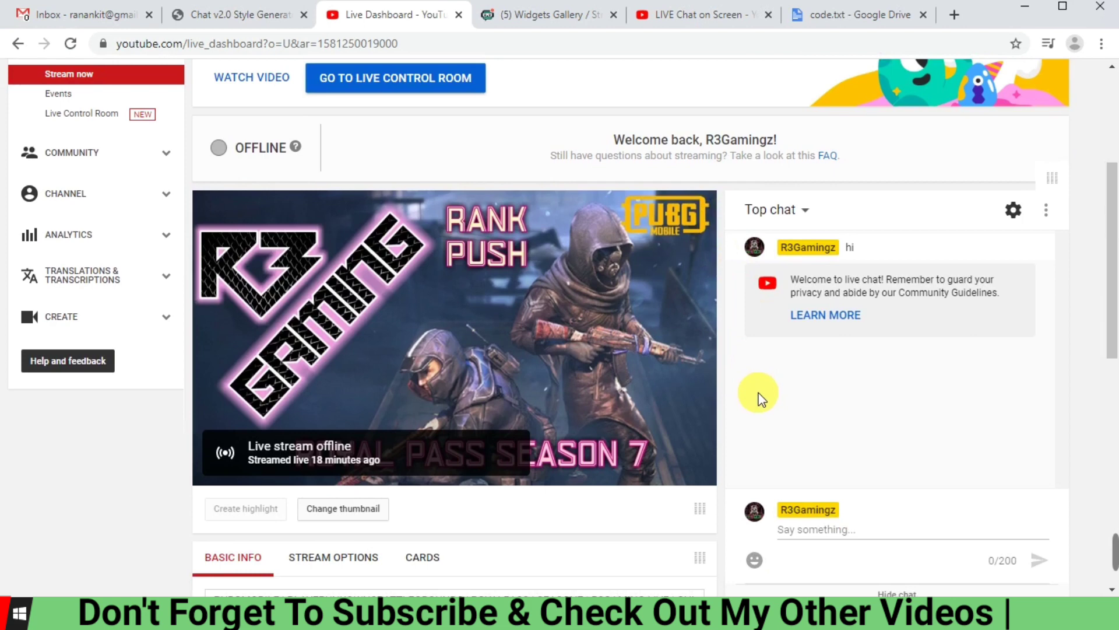
{"action": "mouse_move", "coordinate": [621, 378]}
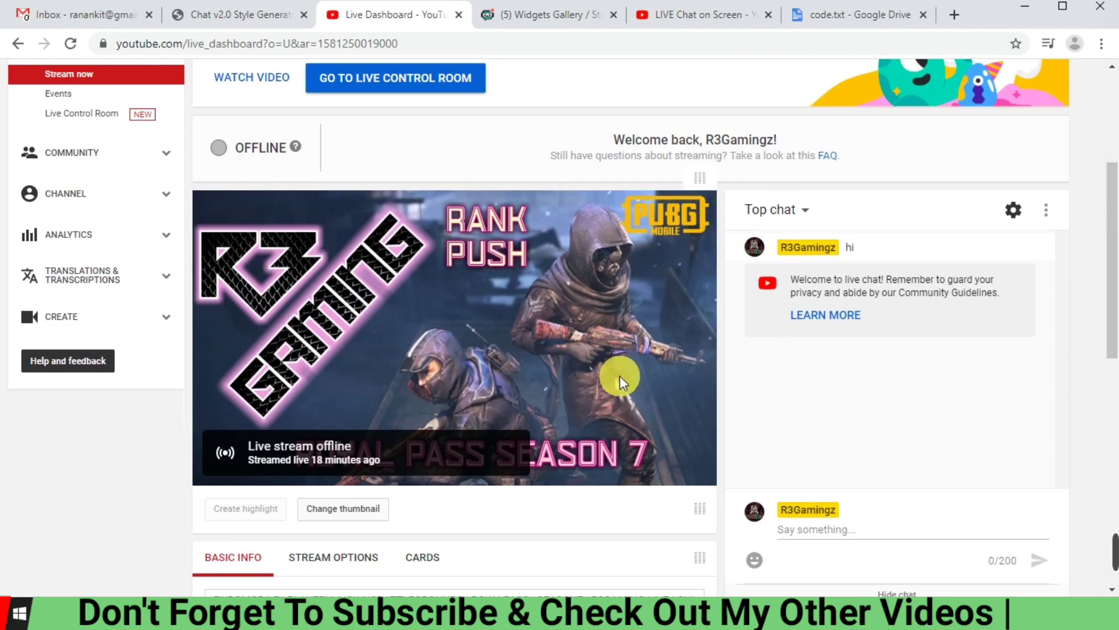
{"action": "mouse_move", "coordinate": [1074, 315]}
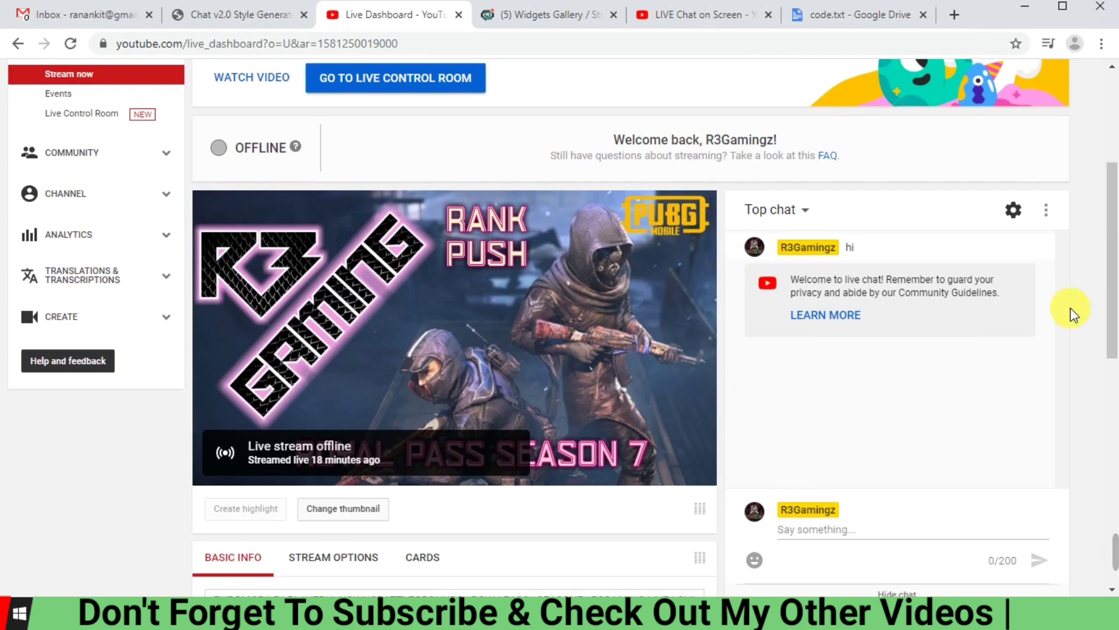
{"action": "mouse_move", "coordinate": [1068, 235]}
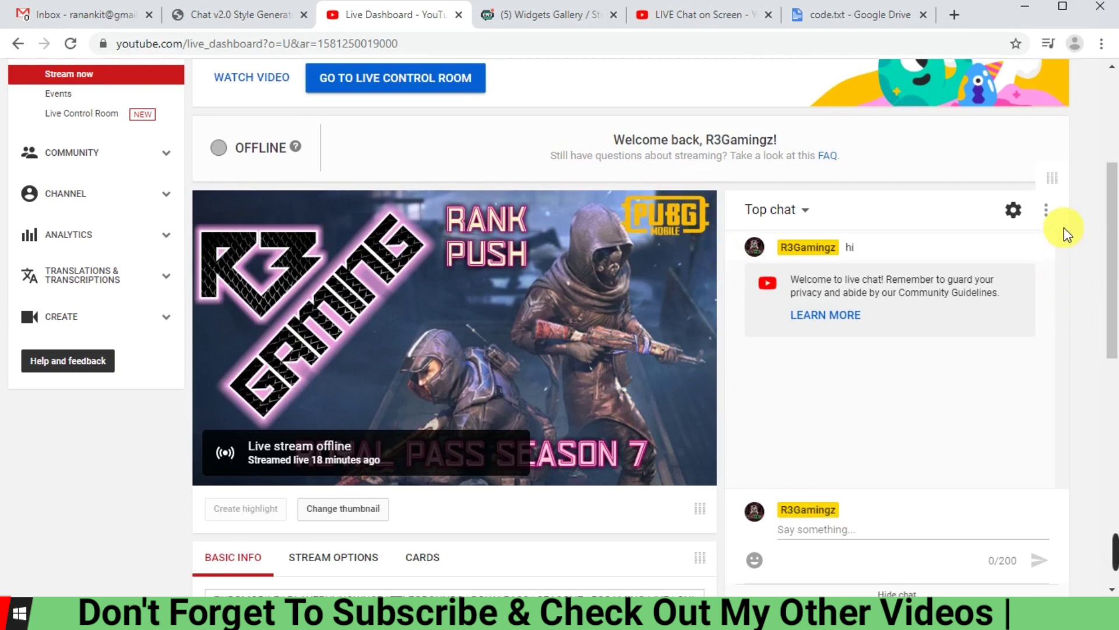
{"action": "scroll", "scroll_direction": "up", "scroll_amount": 3}
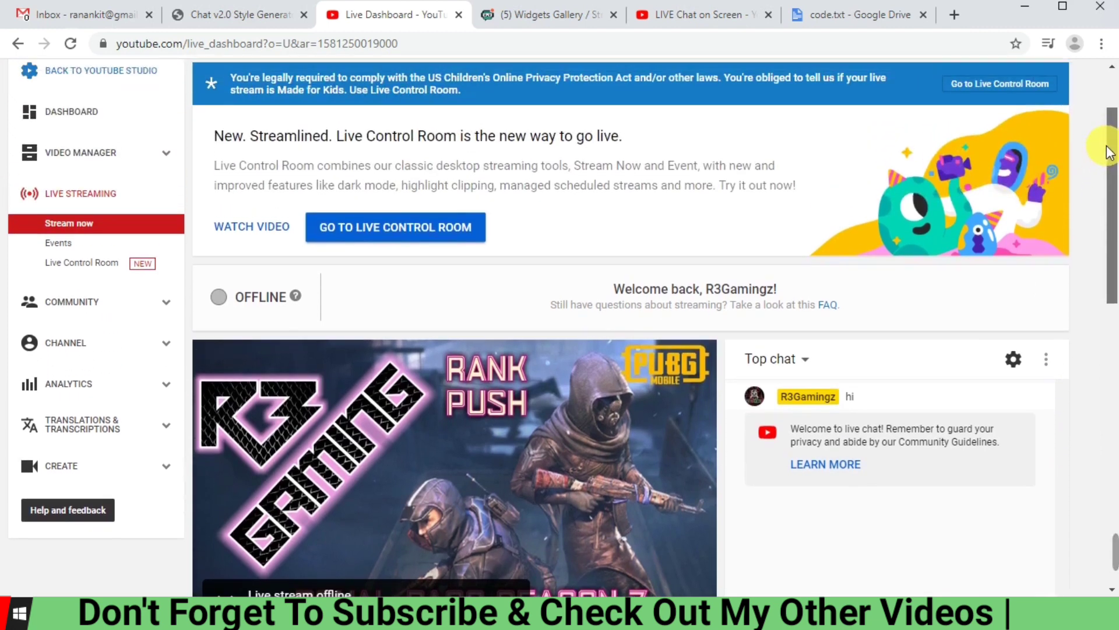
{"action": "scroll", "scroll_direction": "down", "scroll_amount": 3}
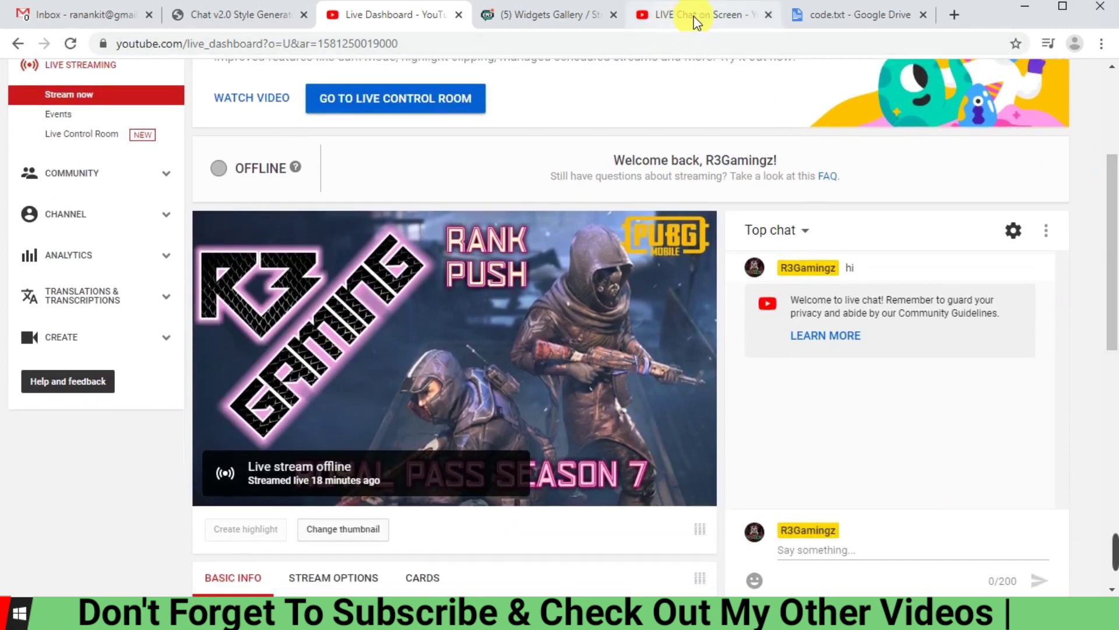
{"action": "mouse_move", "coordinate": [696, 14]}
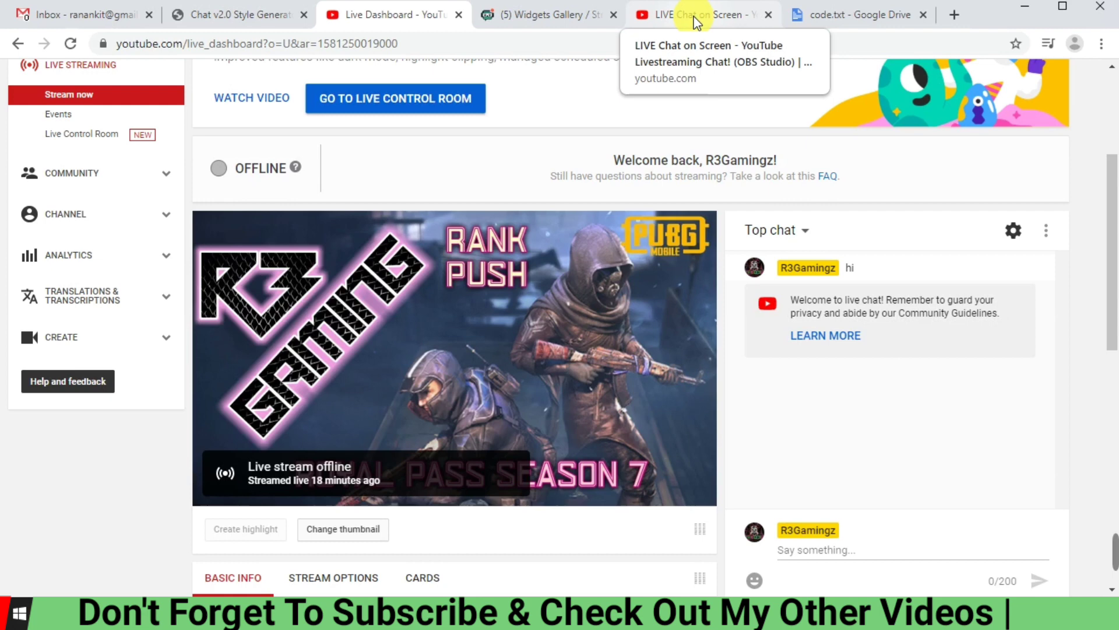
{"action": "mouse_move", "coordinate": [1083, 286]}
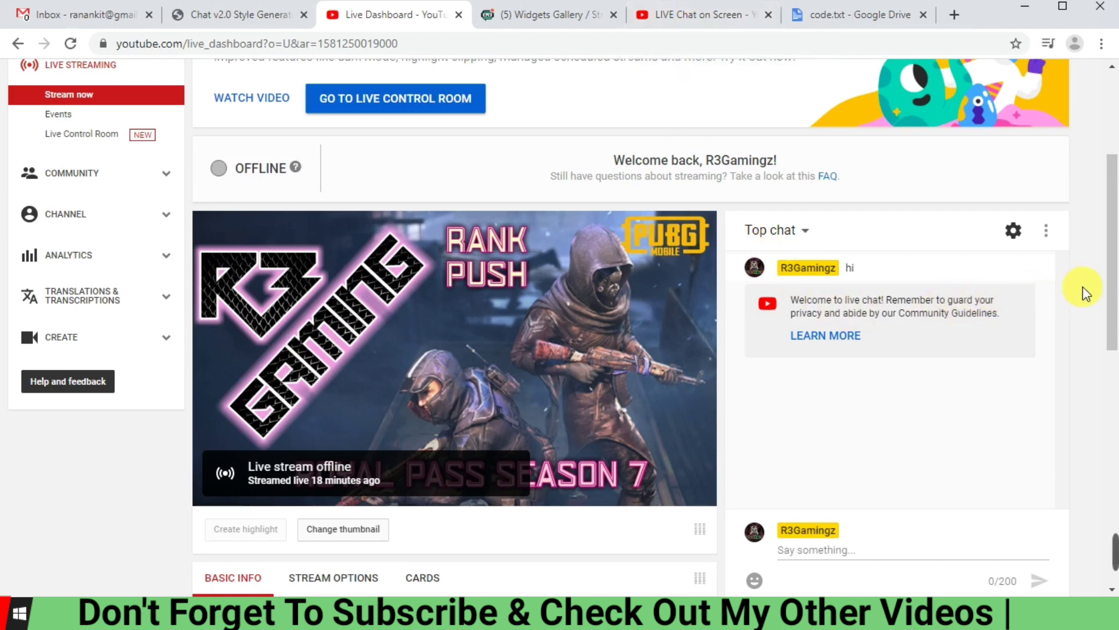
{"action": "mouse_move", "coordinate": [827, 230]}
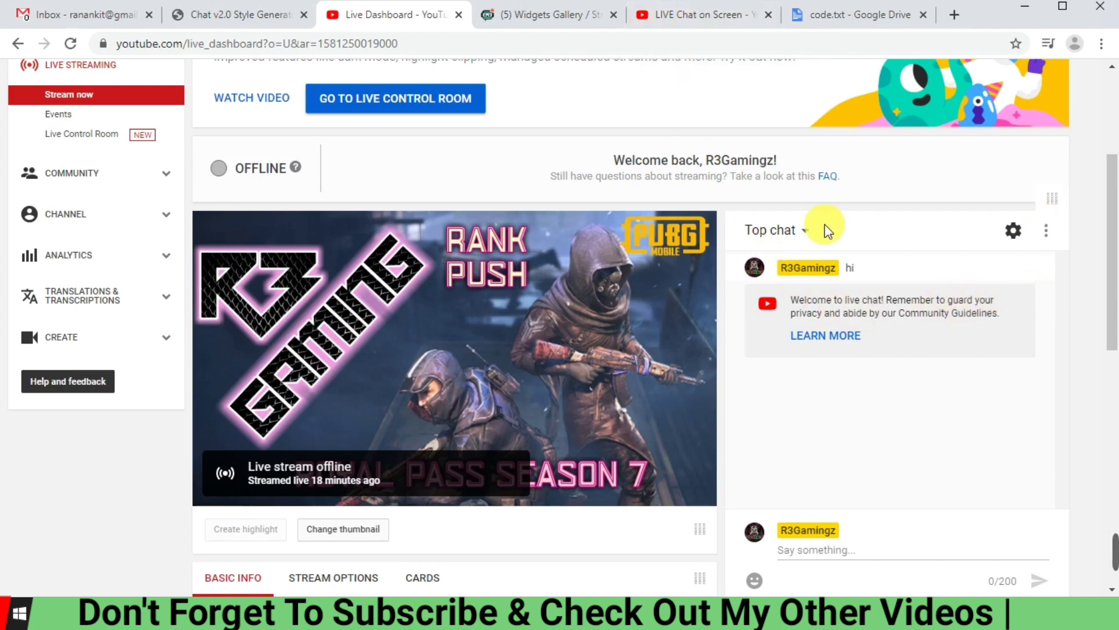
{"action": "mouse_move", "coordinate": [1046, 231]}
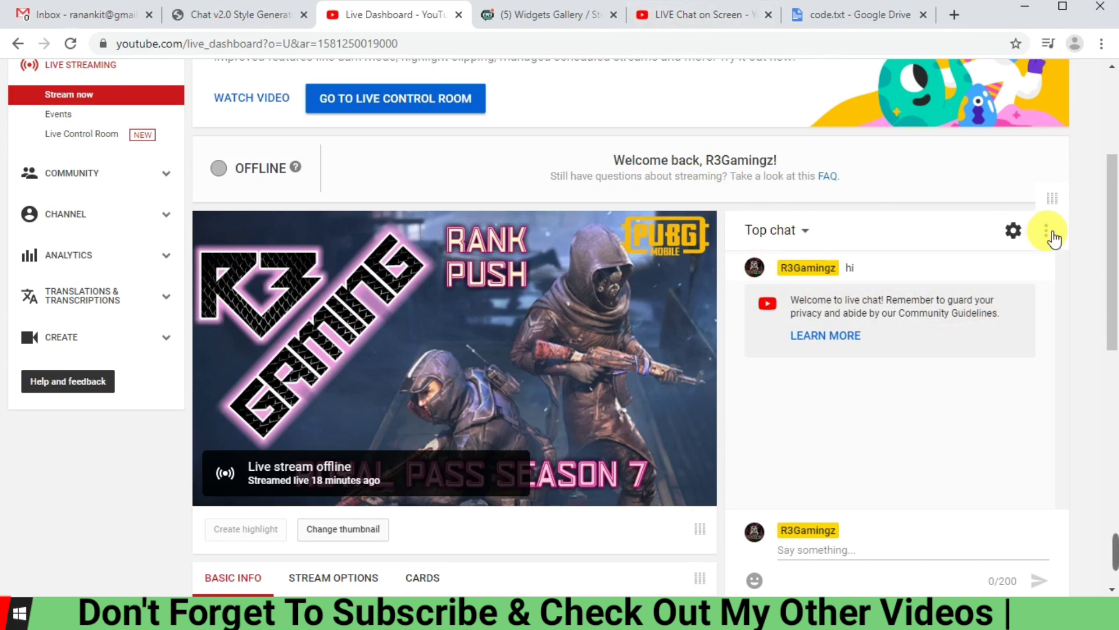
{"action": "mouse_move", "coordinate": [1014, 230]}
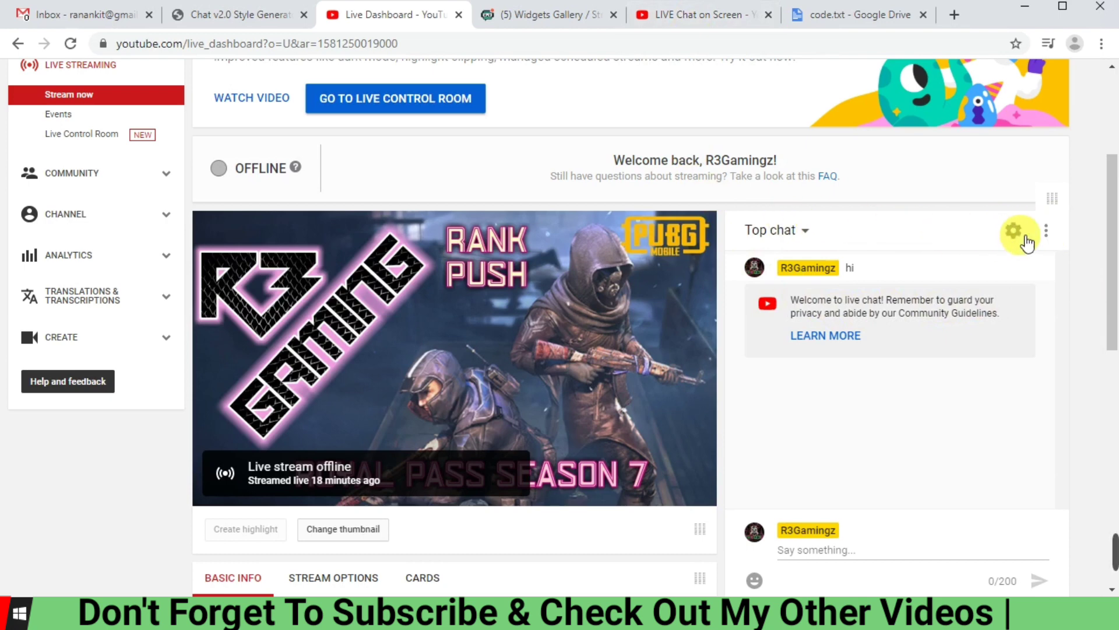
- Pop the live chat out into its own window and select its web address
{"action": "left_click", "coordinate": [1013, 230]}
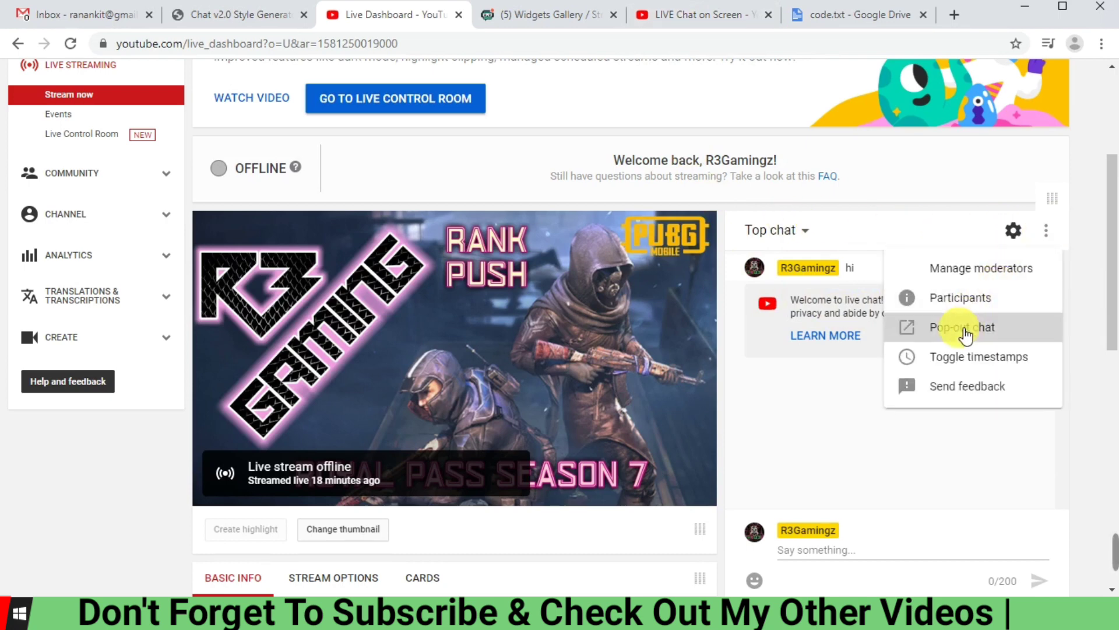
{"action": "left_click", "coordinate": [962, 327]}
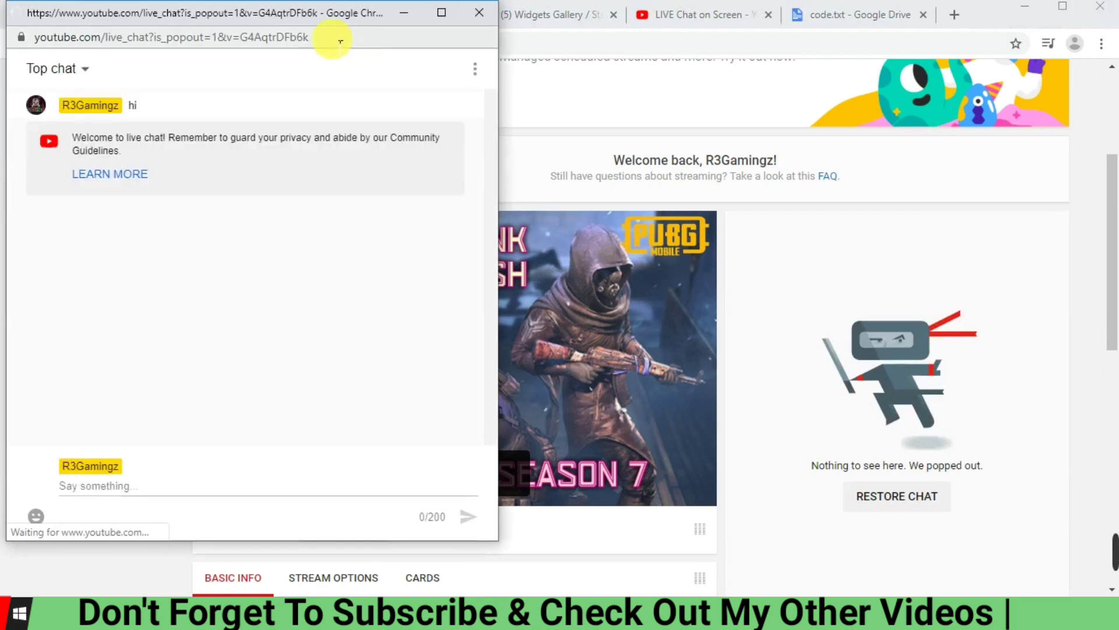
{"action": "left_click", "coordinate": [171, 37]}
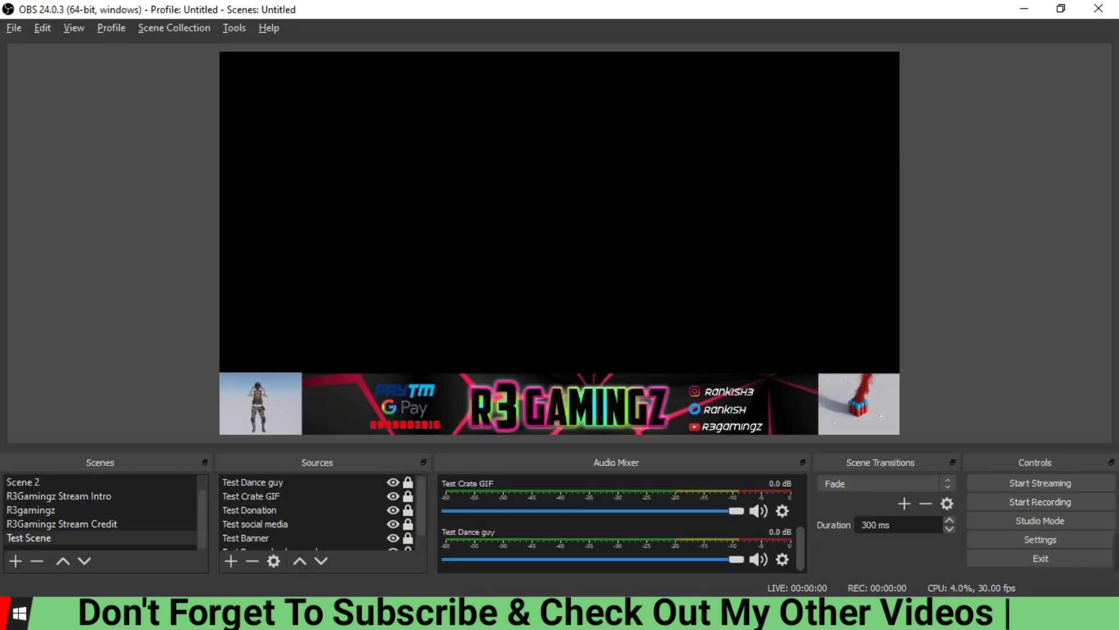
- Add a Browser source named 'Test Chat' to Test Scene
{"action": "left_click", "coordinate": [230, 560]}
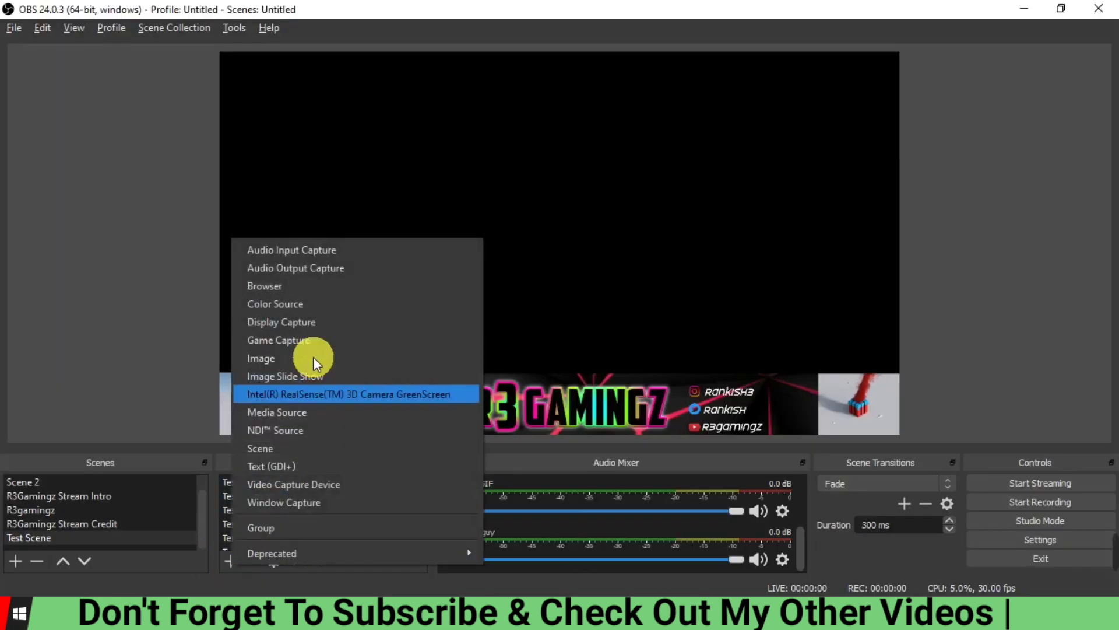
{"action": "left_click", "coordinate": [264, 285]}
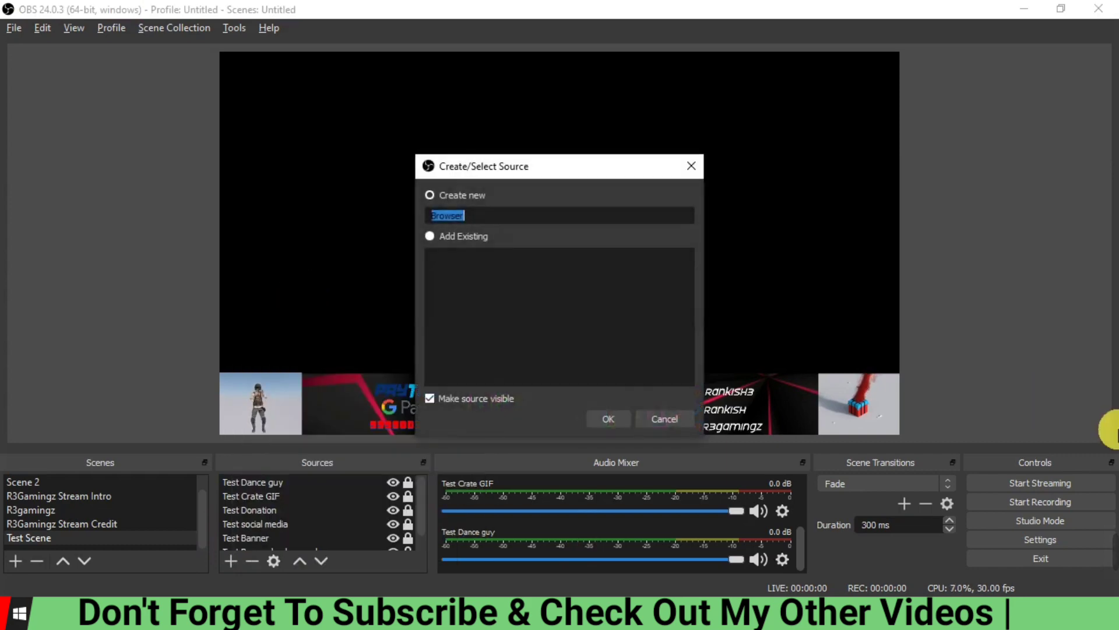
{"action": "type", "text": "Test"}
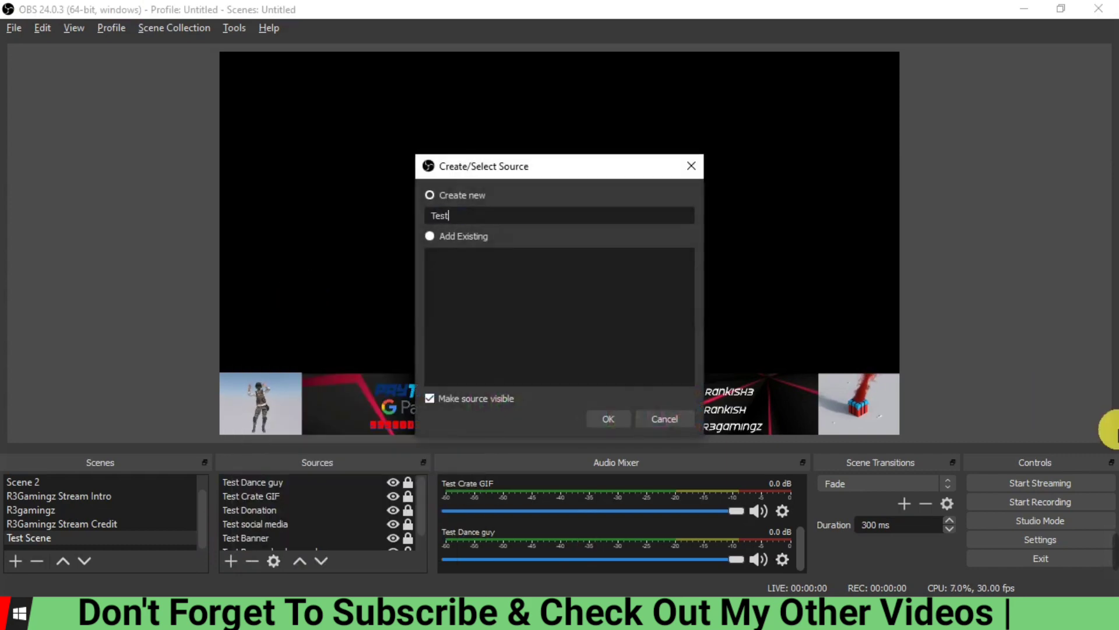
{"action": "type", "text": "Chat"}
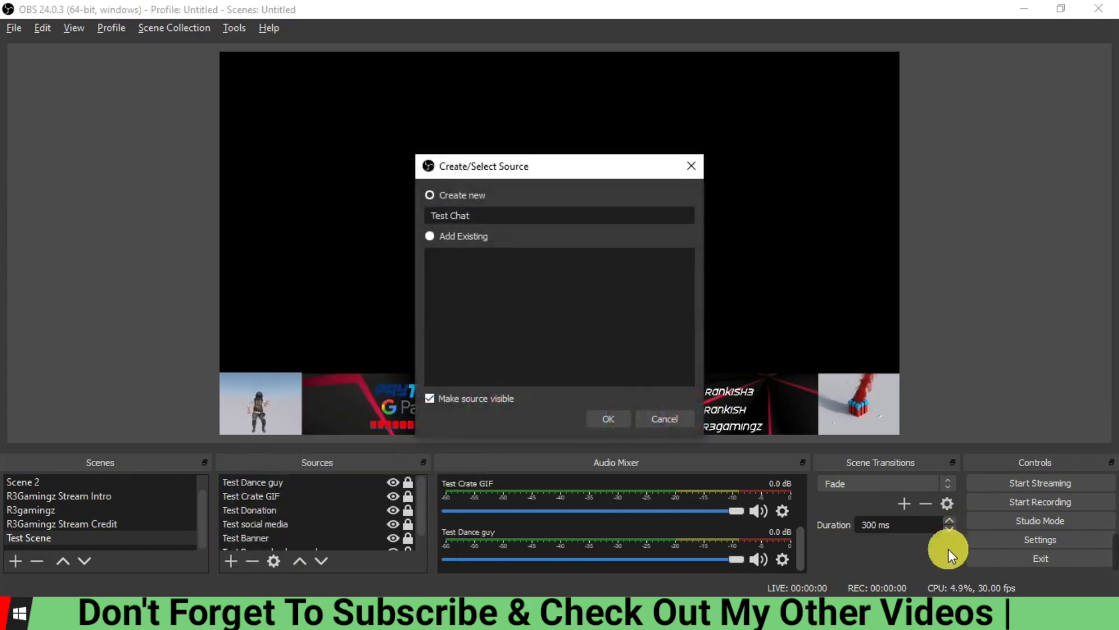
{"action": "left_click", "coordinate": [608, 418]}
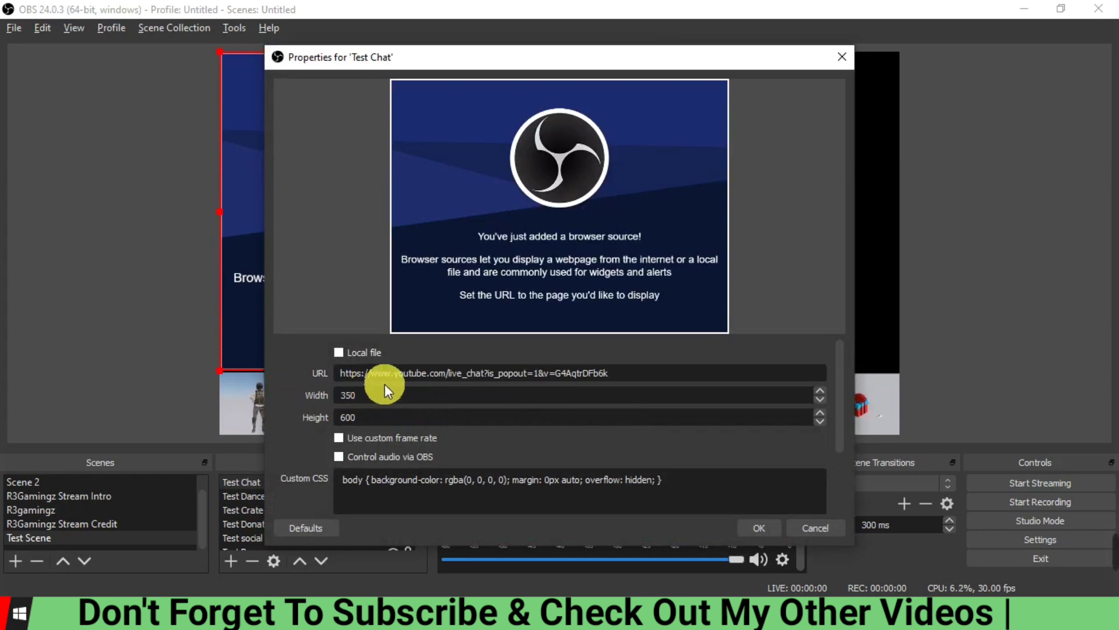
{"action": "mouse_move", "coordinate": [386, 471]}
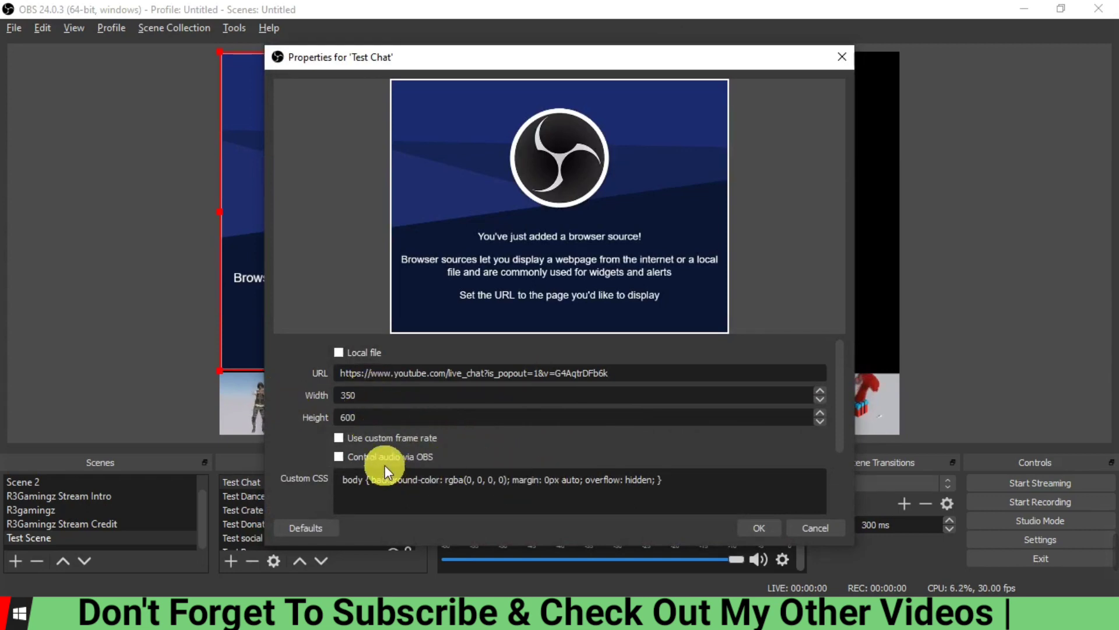
- Save Test Chat with the pop-out chat URL, 350×600 size and custom 30 fps
{"action": "scroll", "scroll_direction": "down", "scroll_amount": 3}
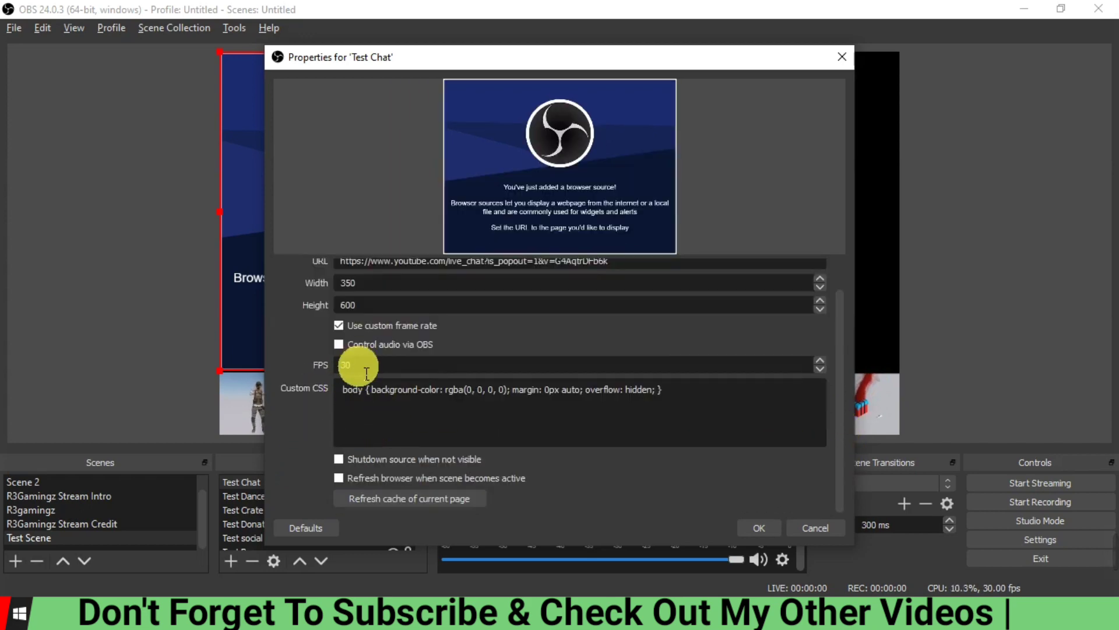
{"action": "mouse_move", "coordinate": [753, 527]}
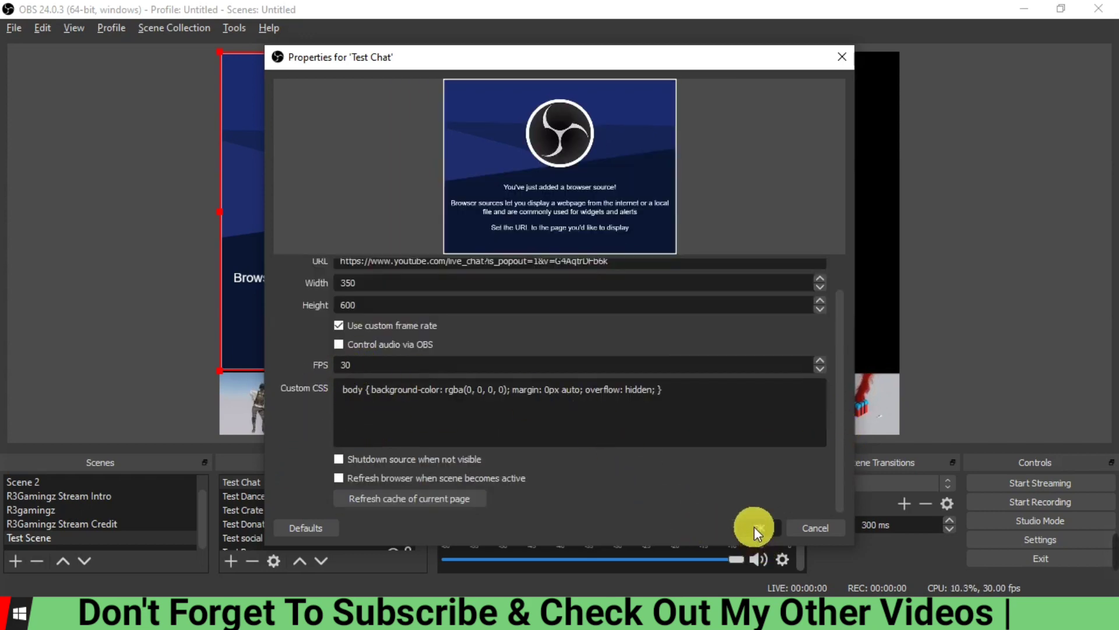
{"action": "left_click", "coordinate": [753, 527]}
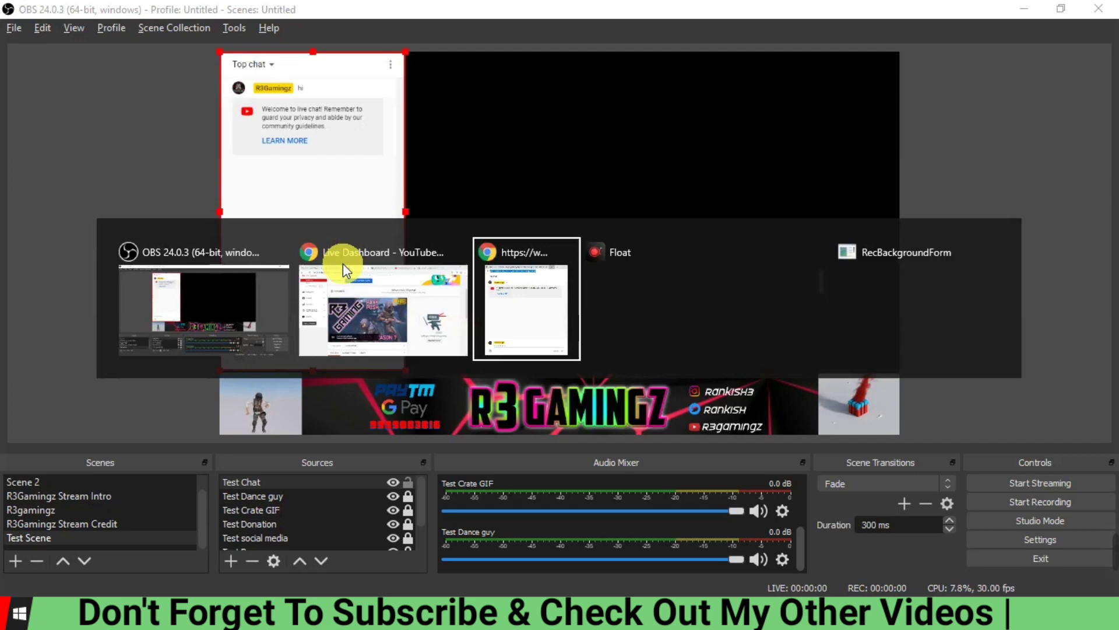
- Drag the Test Chat overlay to the scene's right edge, then go back to the browser
{"action": "left_click", "coordinate": [526, 298]}
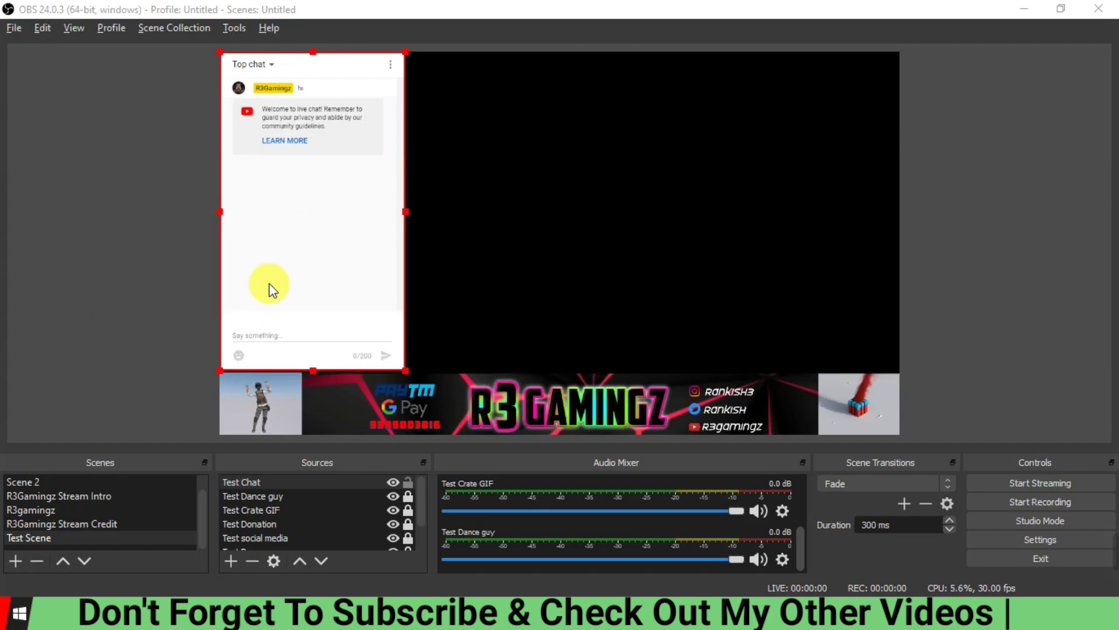
{"action": "mouse_move", "coordinate": [350, 321]}
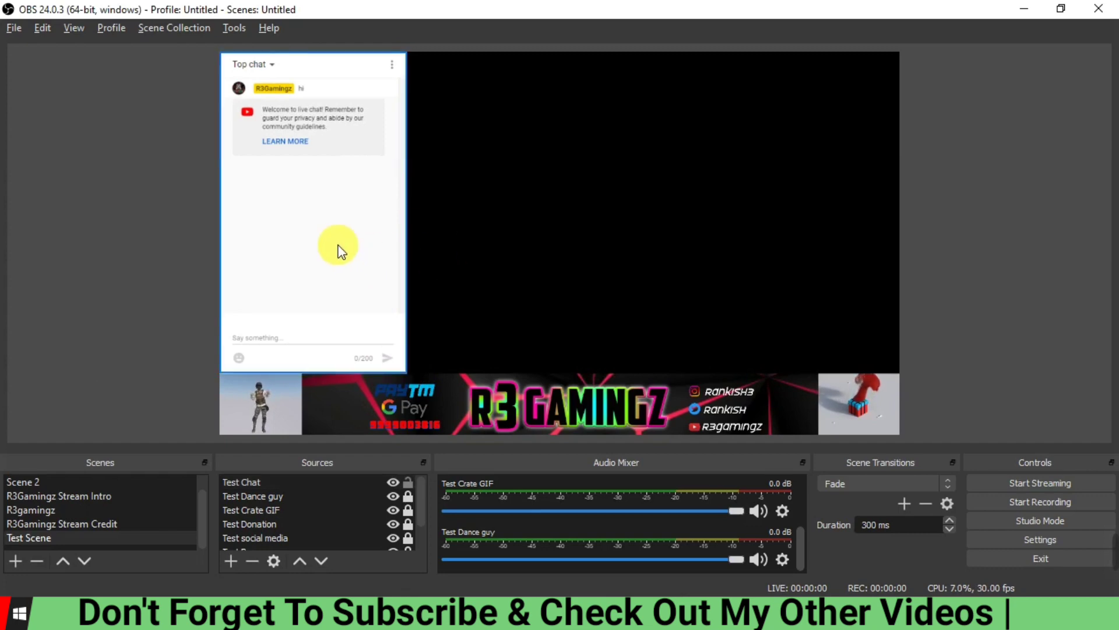
{"action": "mouse_move", "coordinate": [330, 239]}
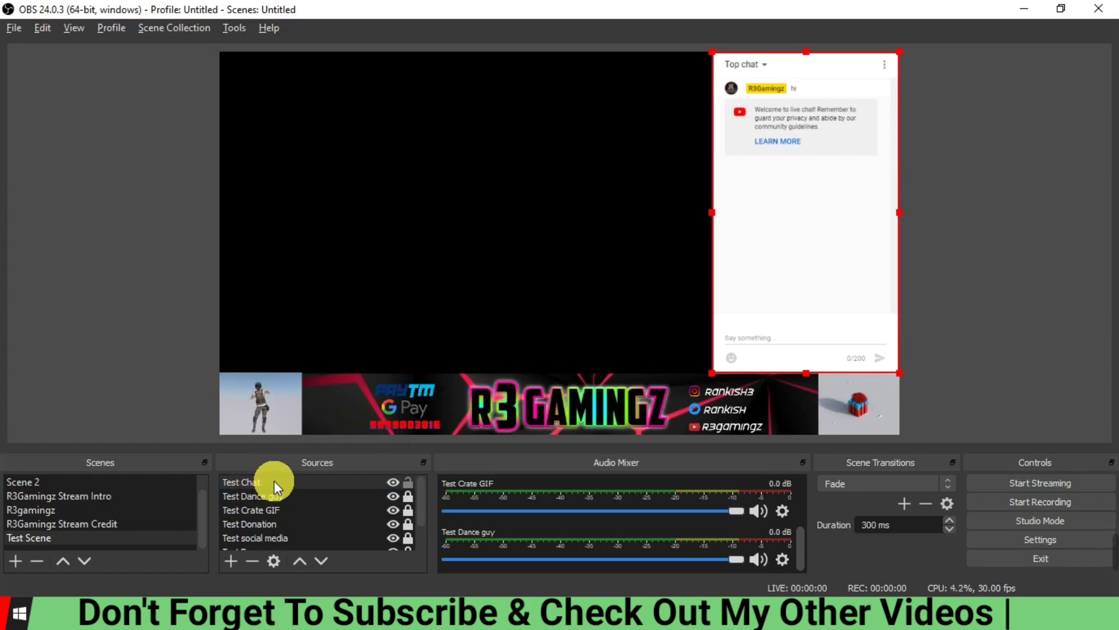
{"action": "mouse_move", "coordinate": [792, 300]}
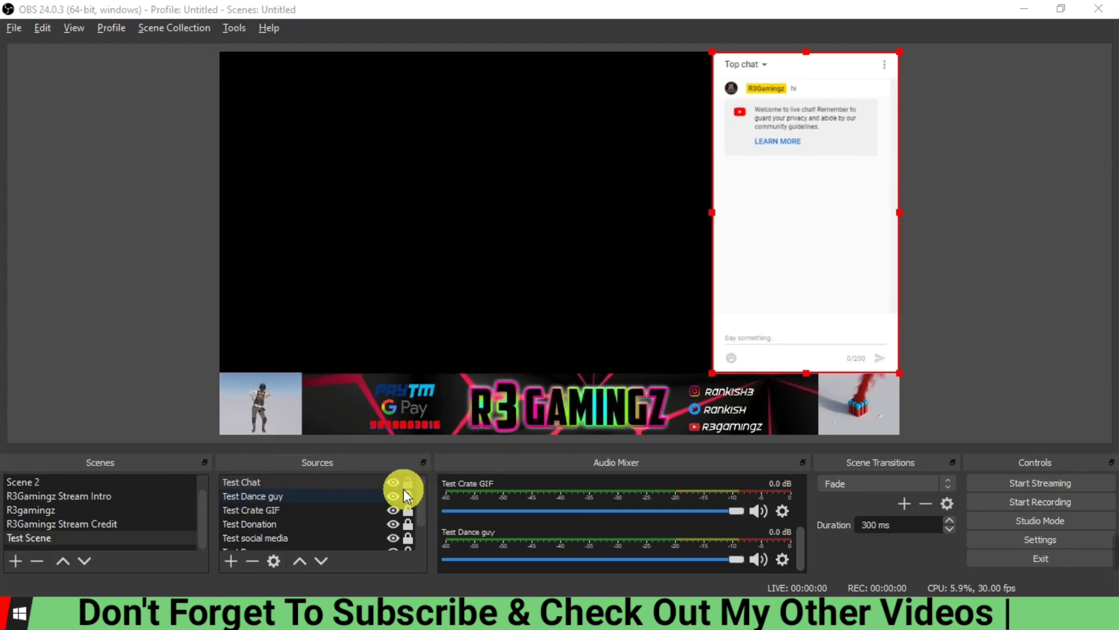
{"action": "key", "text": "alt+tab"}
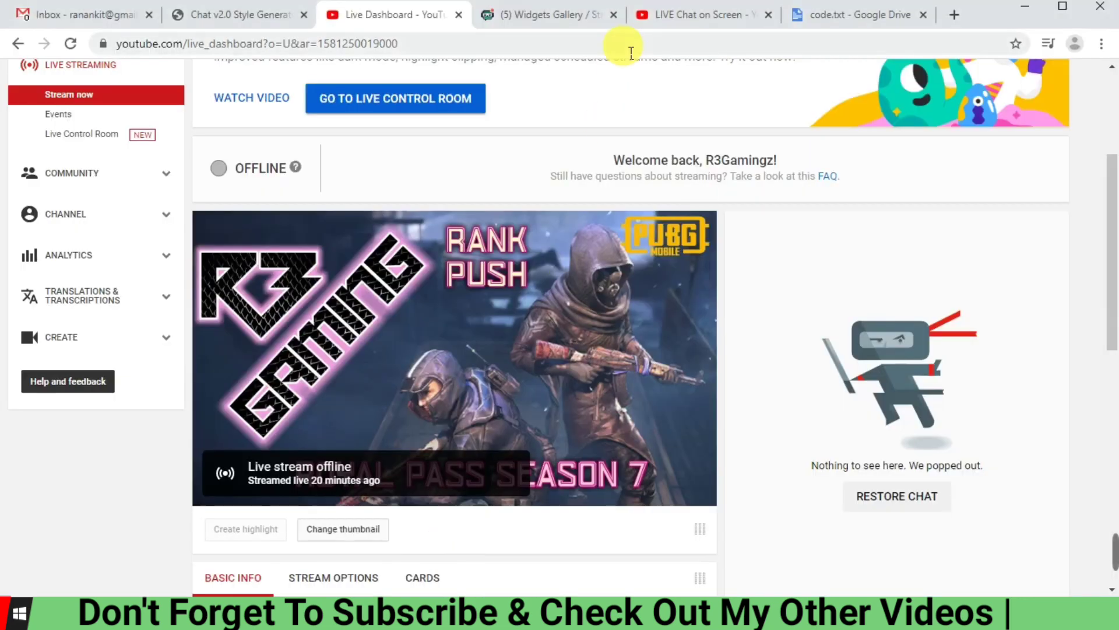
- Open code.txt in Google Drive and select its transparent-chat CSS
{"action": "left_click", "coordinate": [858, 14]}
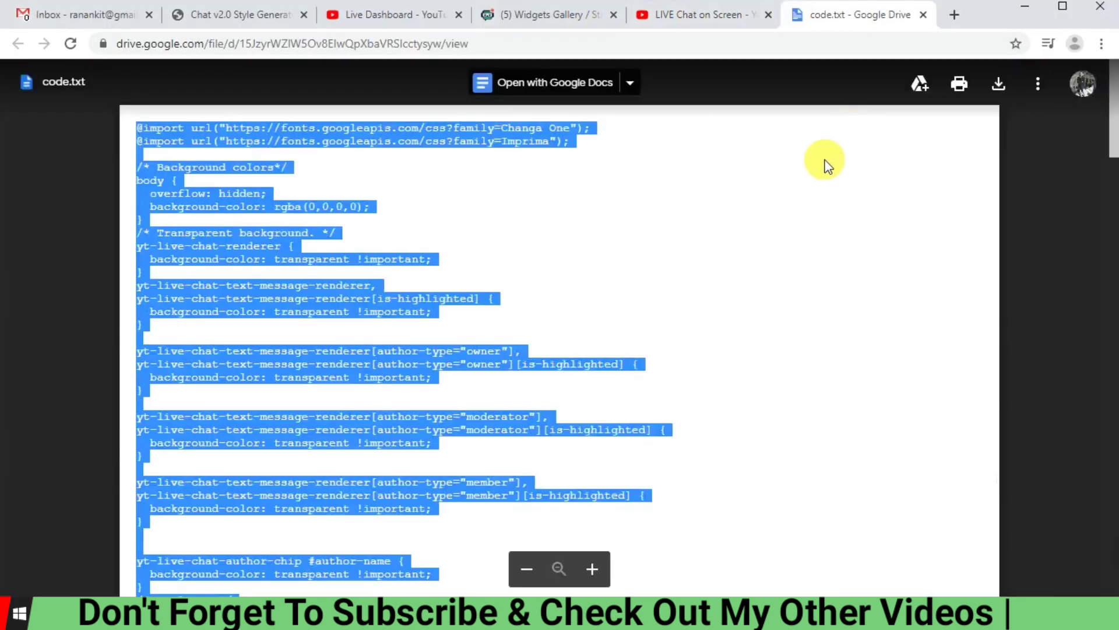
{"action": "mouse_move", "coordinate": [454, 236]}
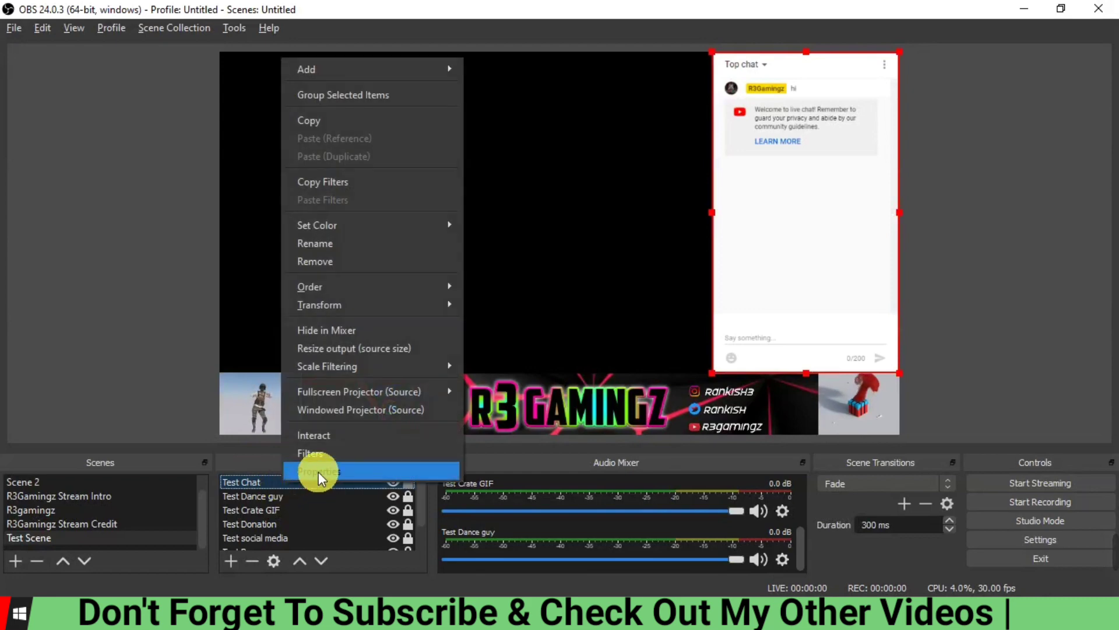
- Paste the copied CSS into Test Chat's Custom CSS property to hide the background
{"action": "left_click", "coordinate": [318, 471]}
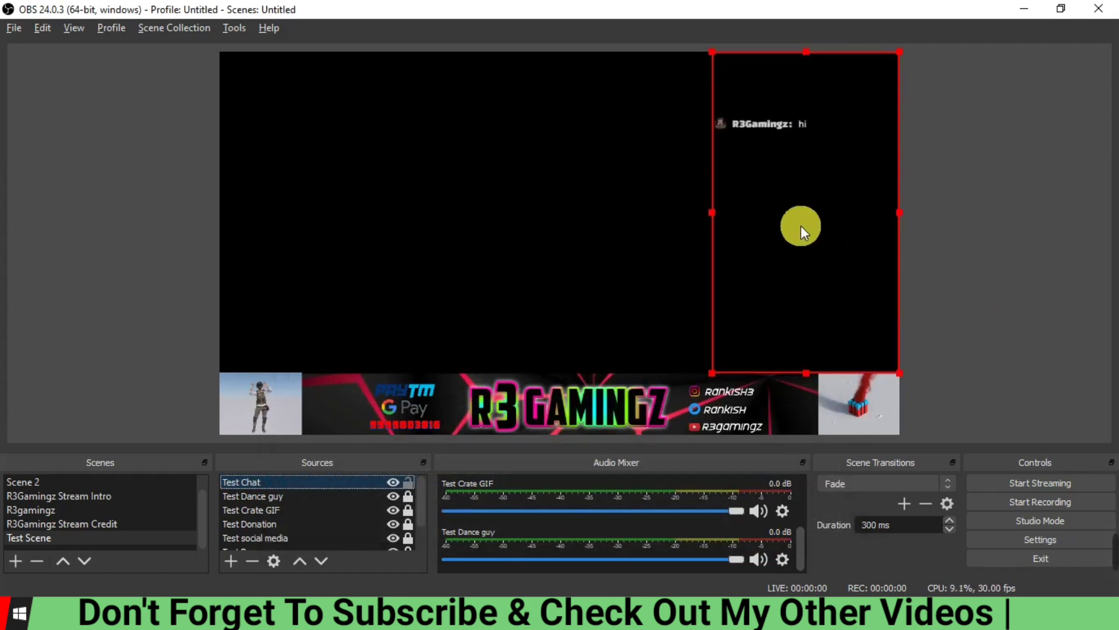
{"action": "mouse_move", "coordinate": [696, 177]}
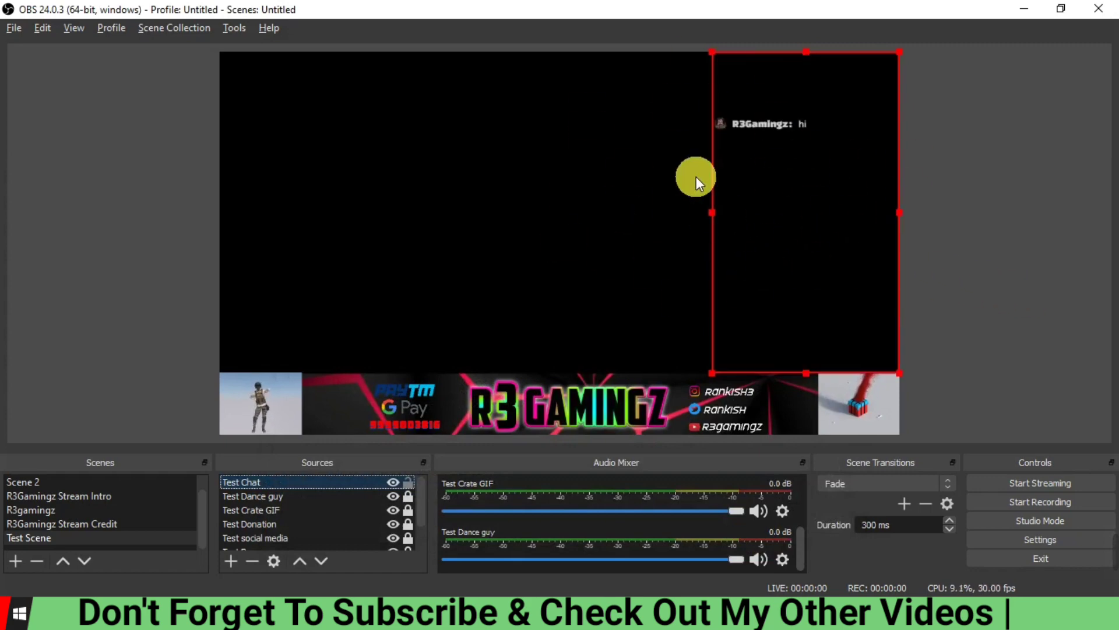
{"action": "mouse_move", "coordinate": [748, 257]}
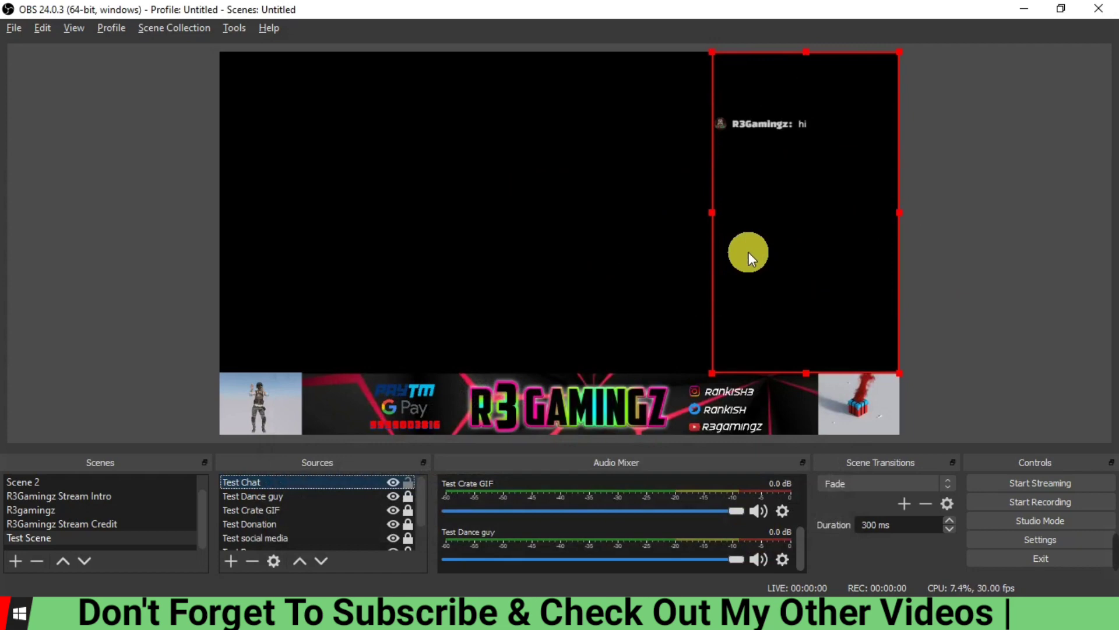
{"action": "mouse_move", "coordinate": [770, 321]}
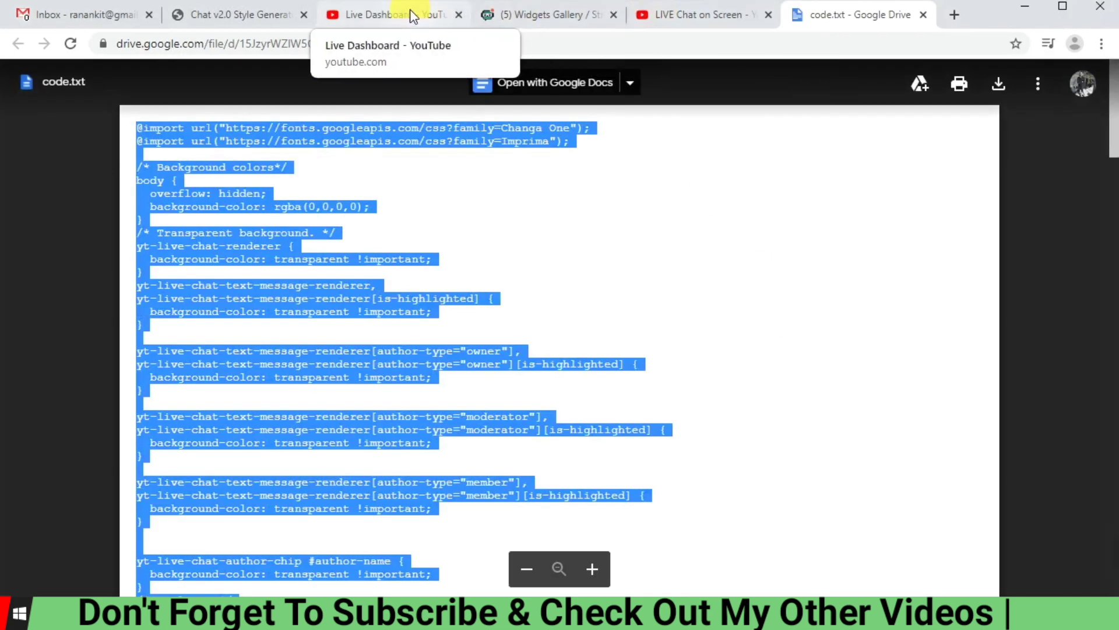
- Send test messages such as 'hi' in the pop-out live chat on the Live Dashboard
{"action": "left_click", "coordinate": [385, 14]}
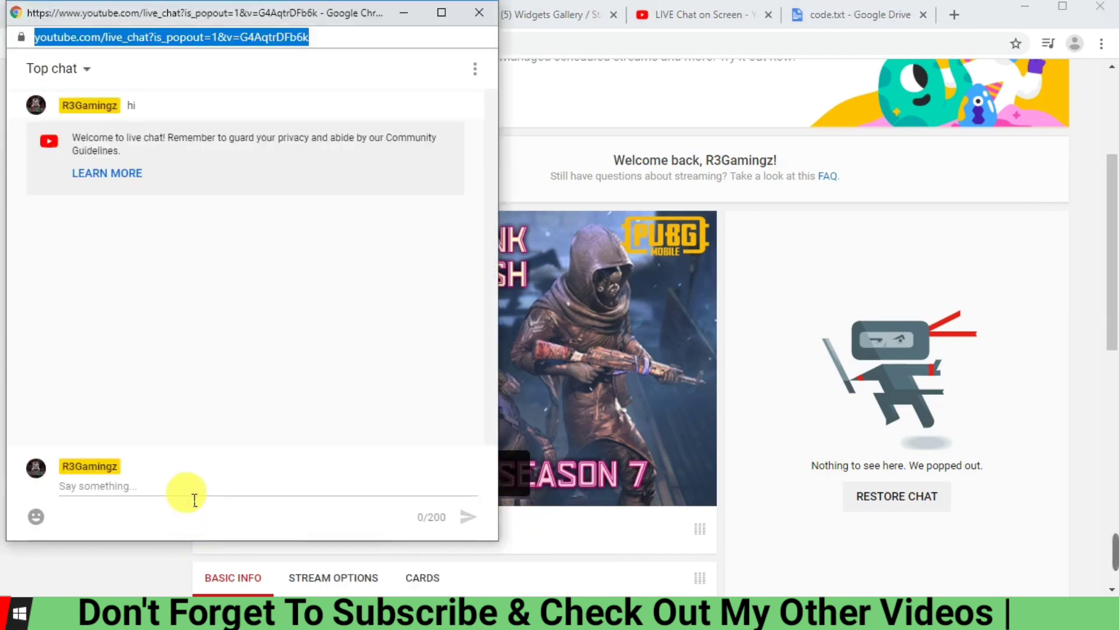
{"action": "type", "text": "hi"}
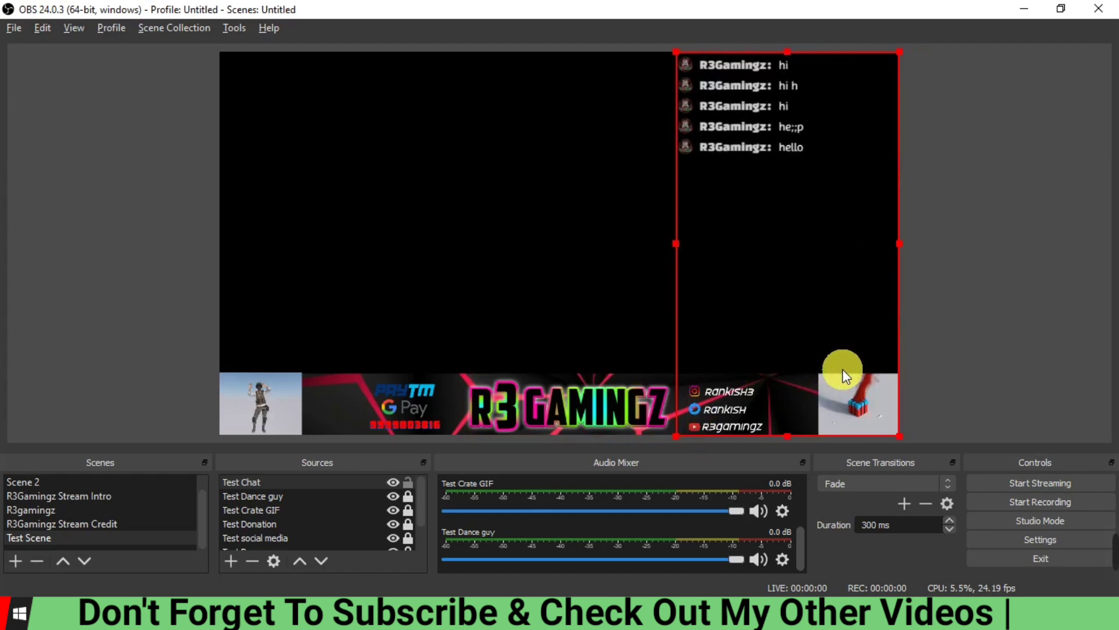
- Deselect the chat panel to view the scene, then reselect the Test Chat source
{"action": "left_click", "coordinate": [605, 277]}
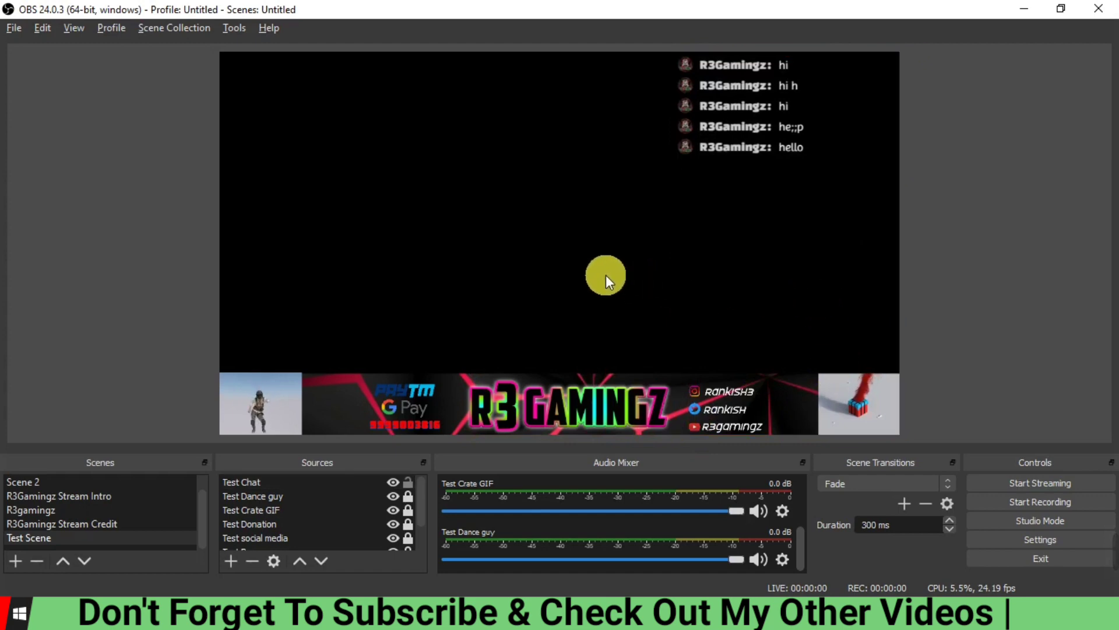
{"action": "left_click", "coordinate": [689, 164]}
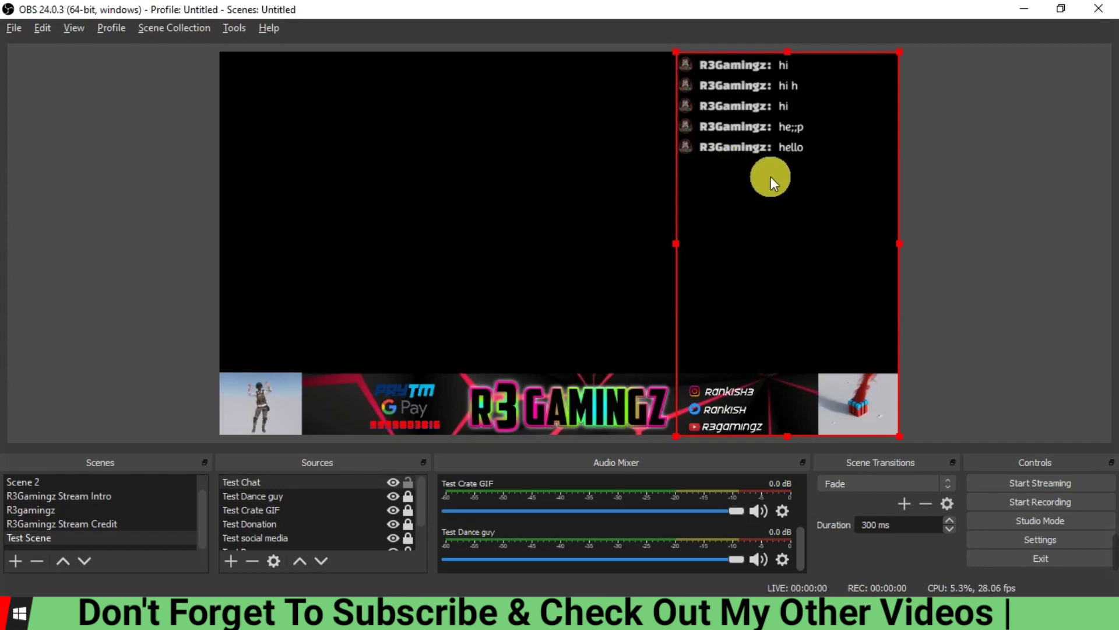
{"action": "mouse_move", "coordinate": [828, 264]}
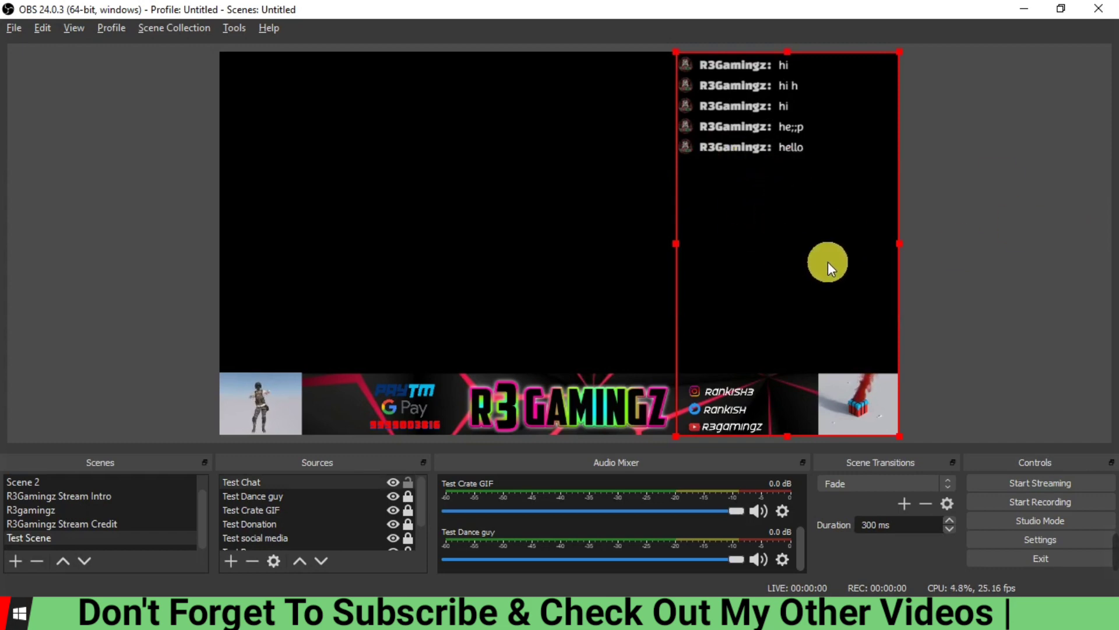